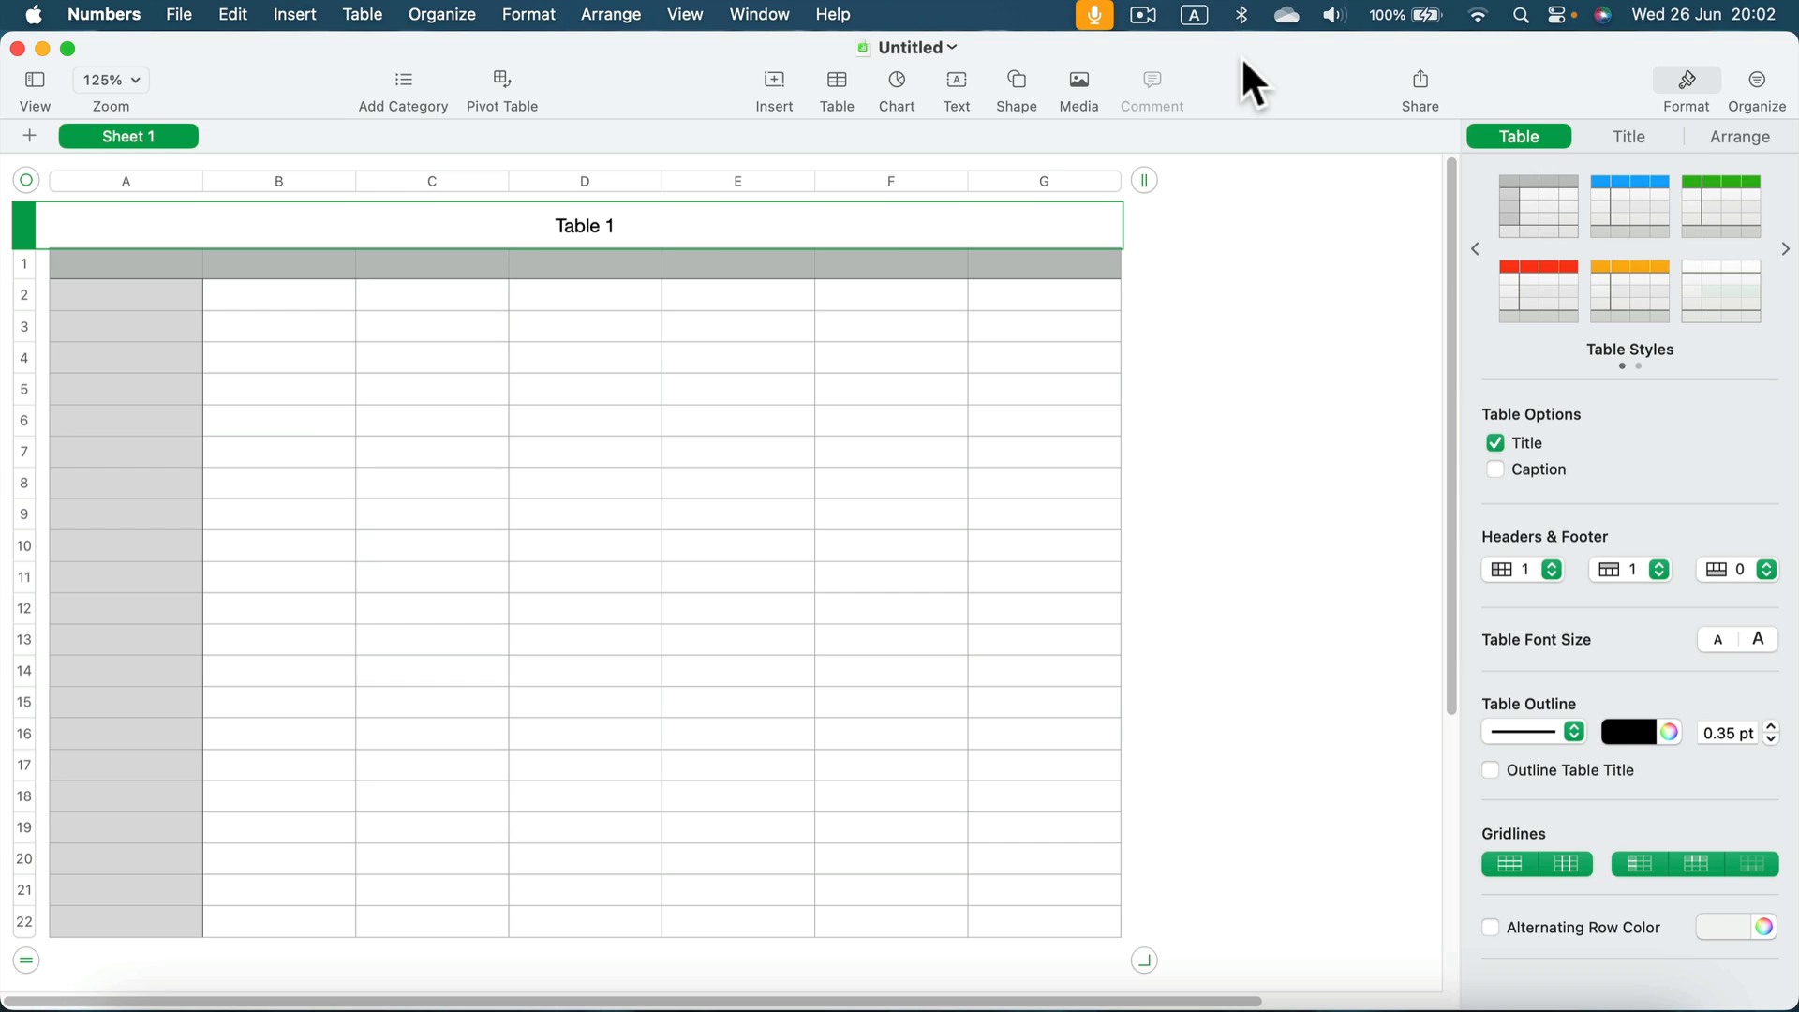
pyautogui.moveTo(1105, 245)
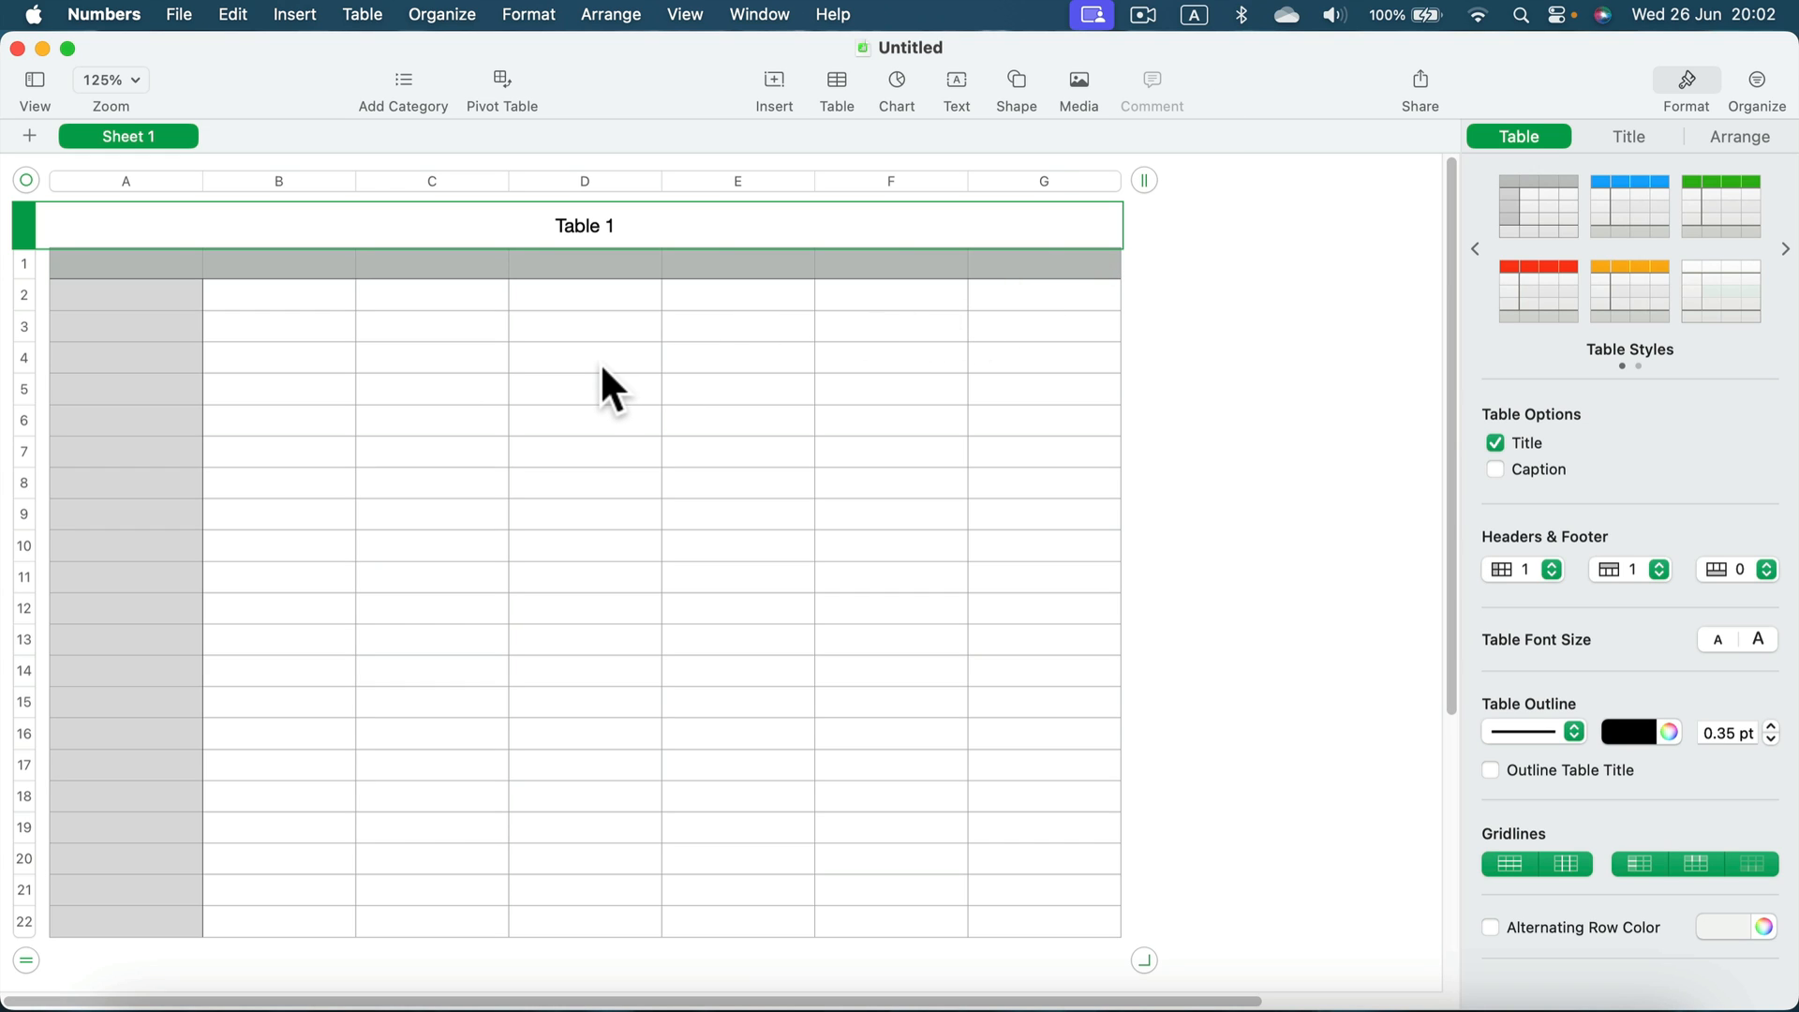
pyautogui.moveTo(11, 356)
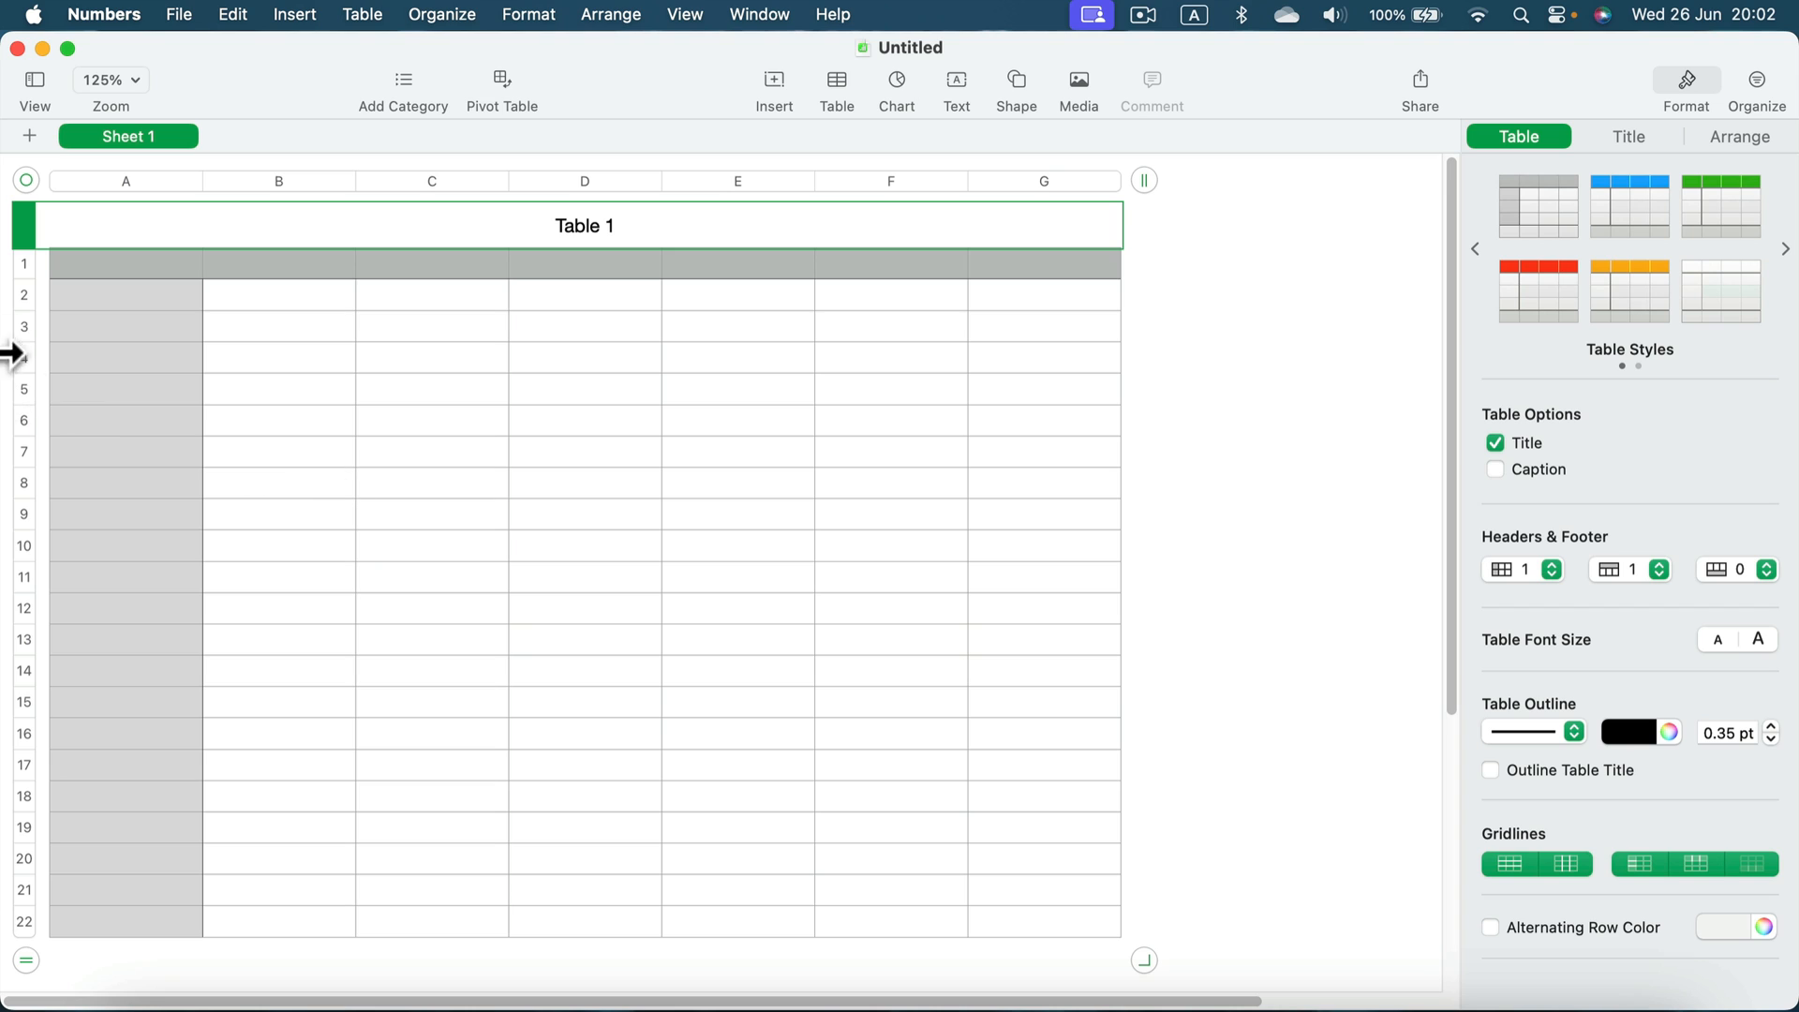
pyautogui.moveTo(180, 226)
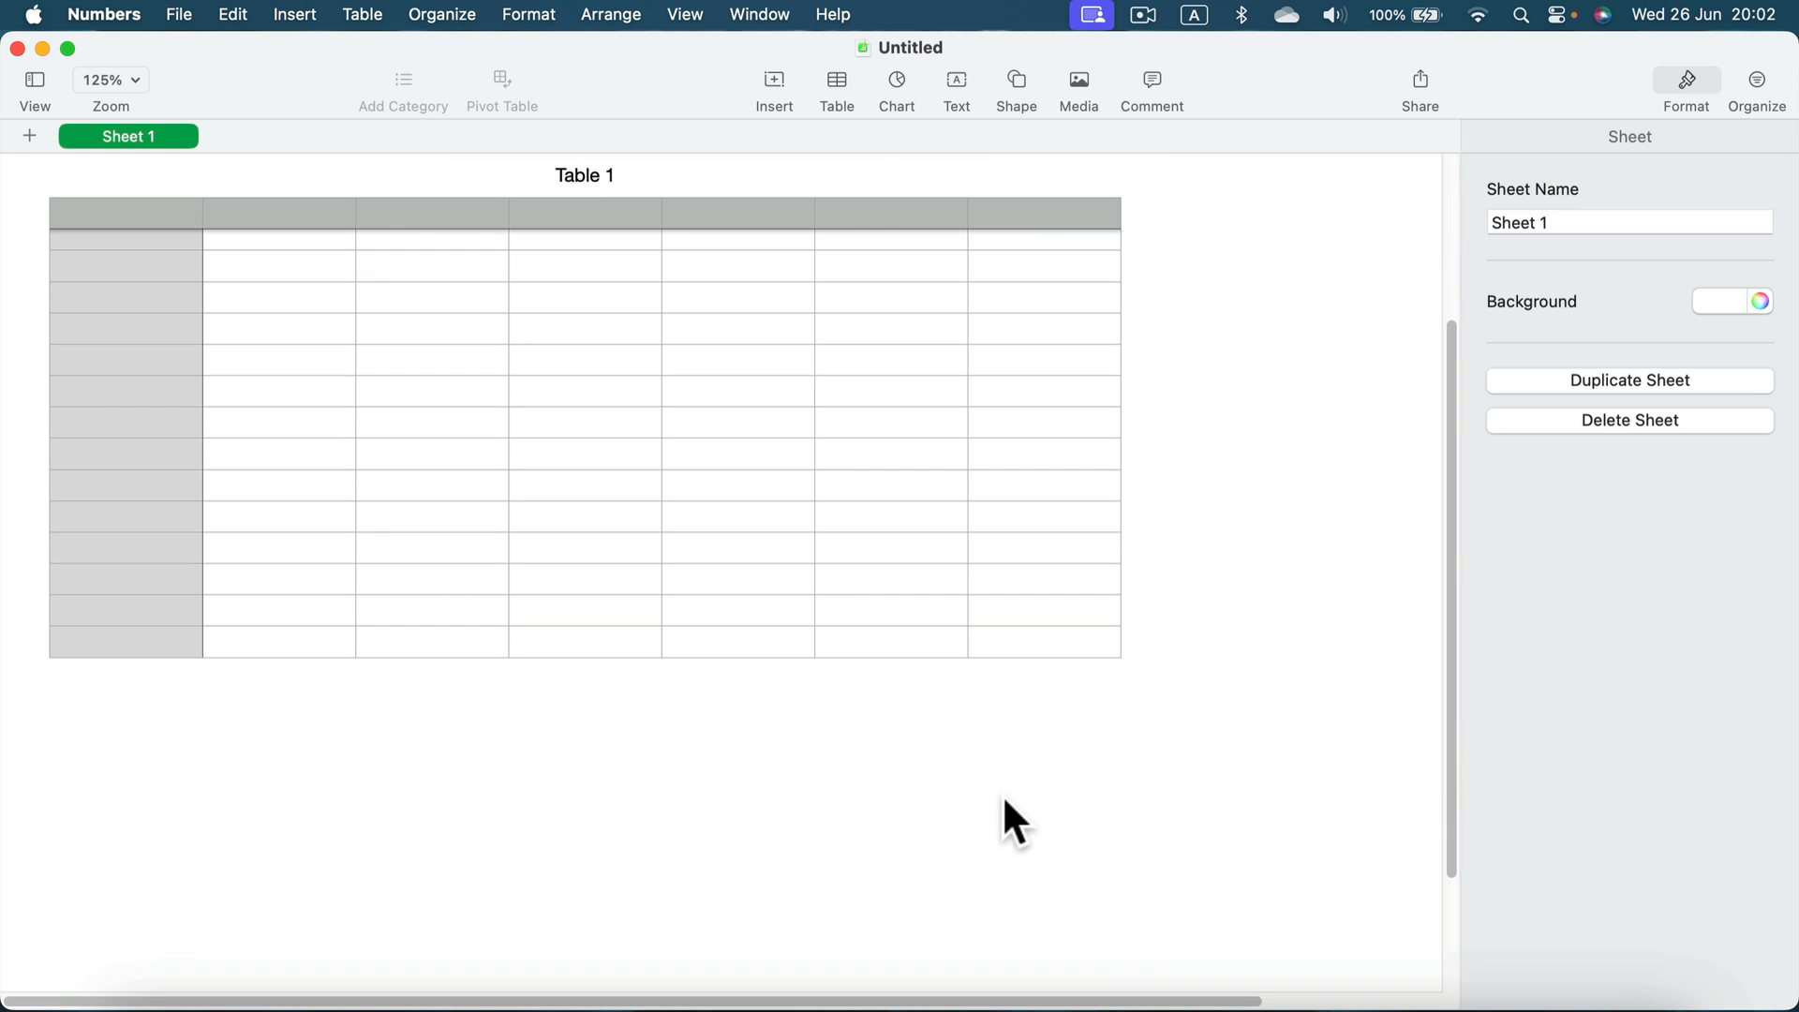
pyautogui.moveTo(1520, 327)
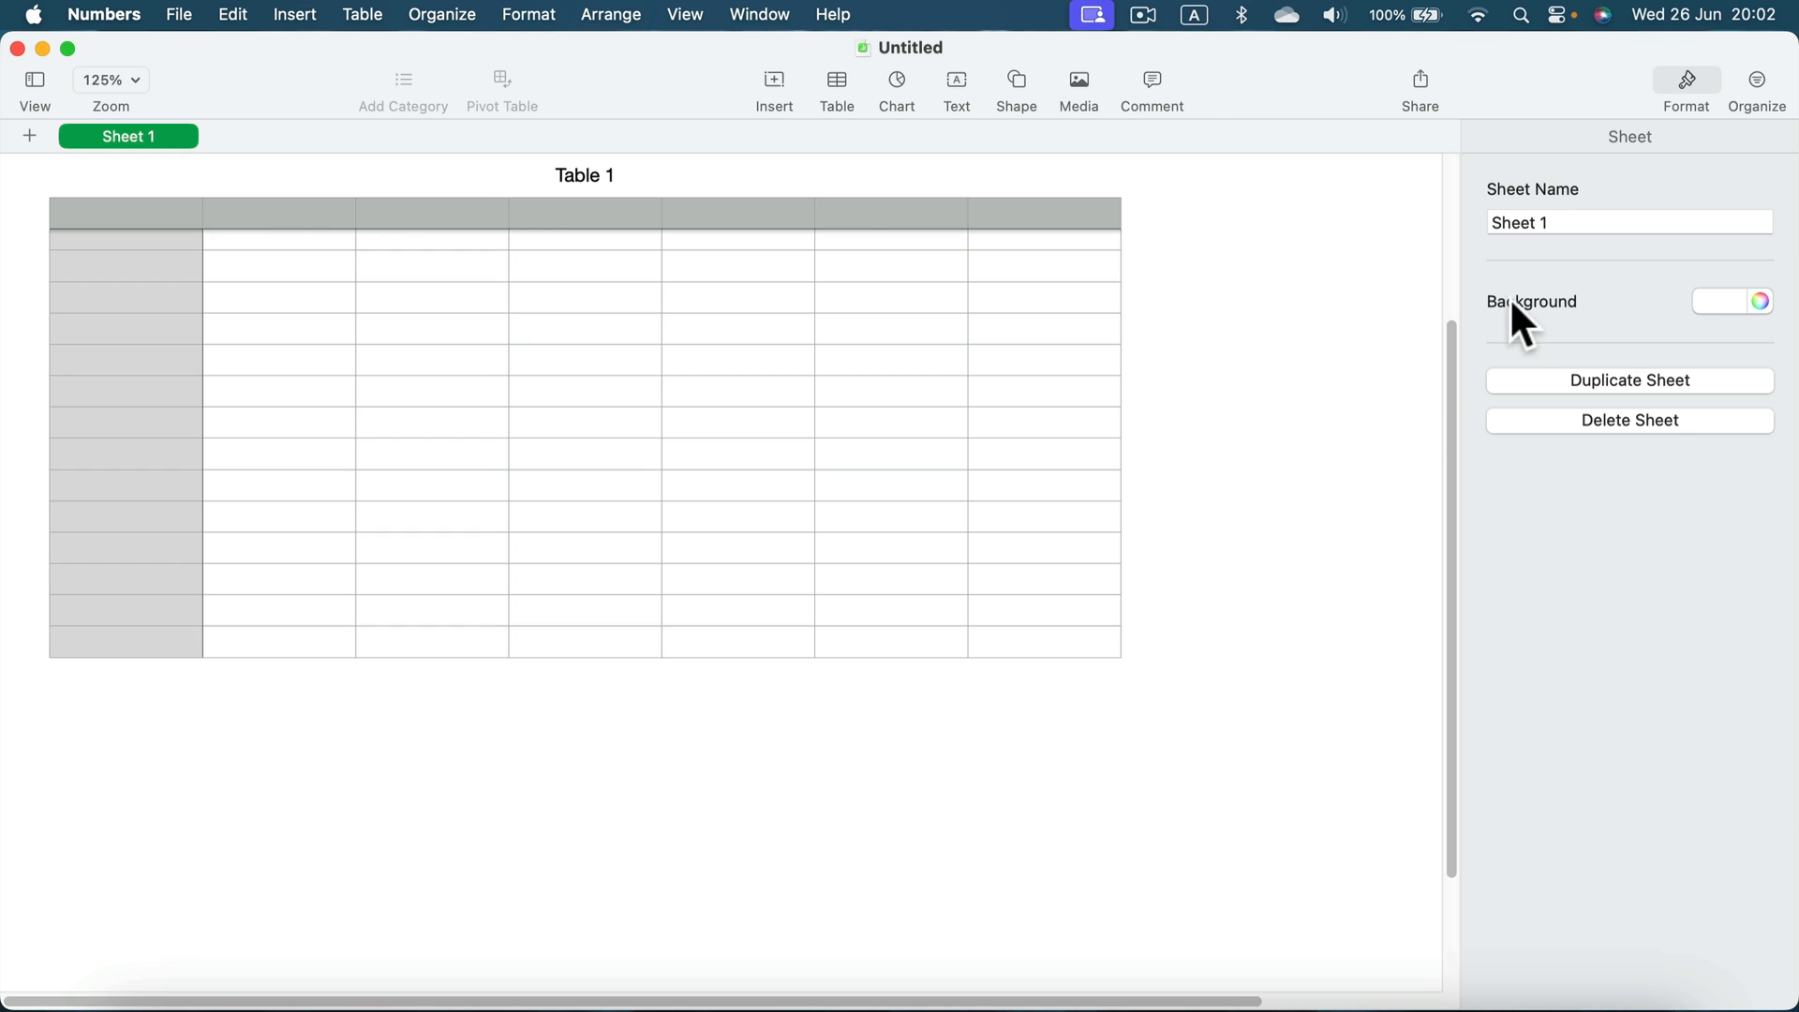
pyautogui.moveTo(1586, 327)
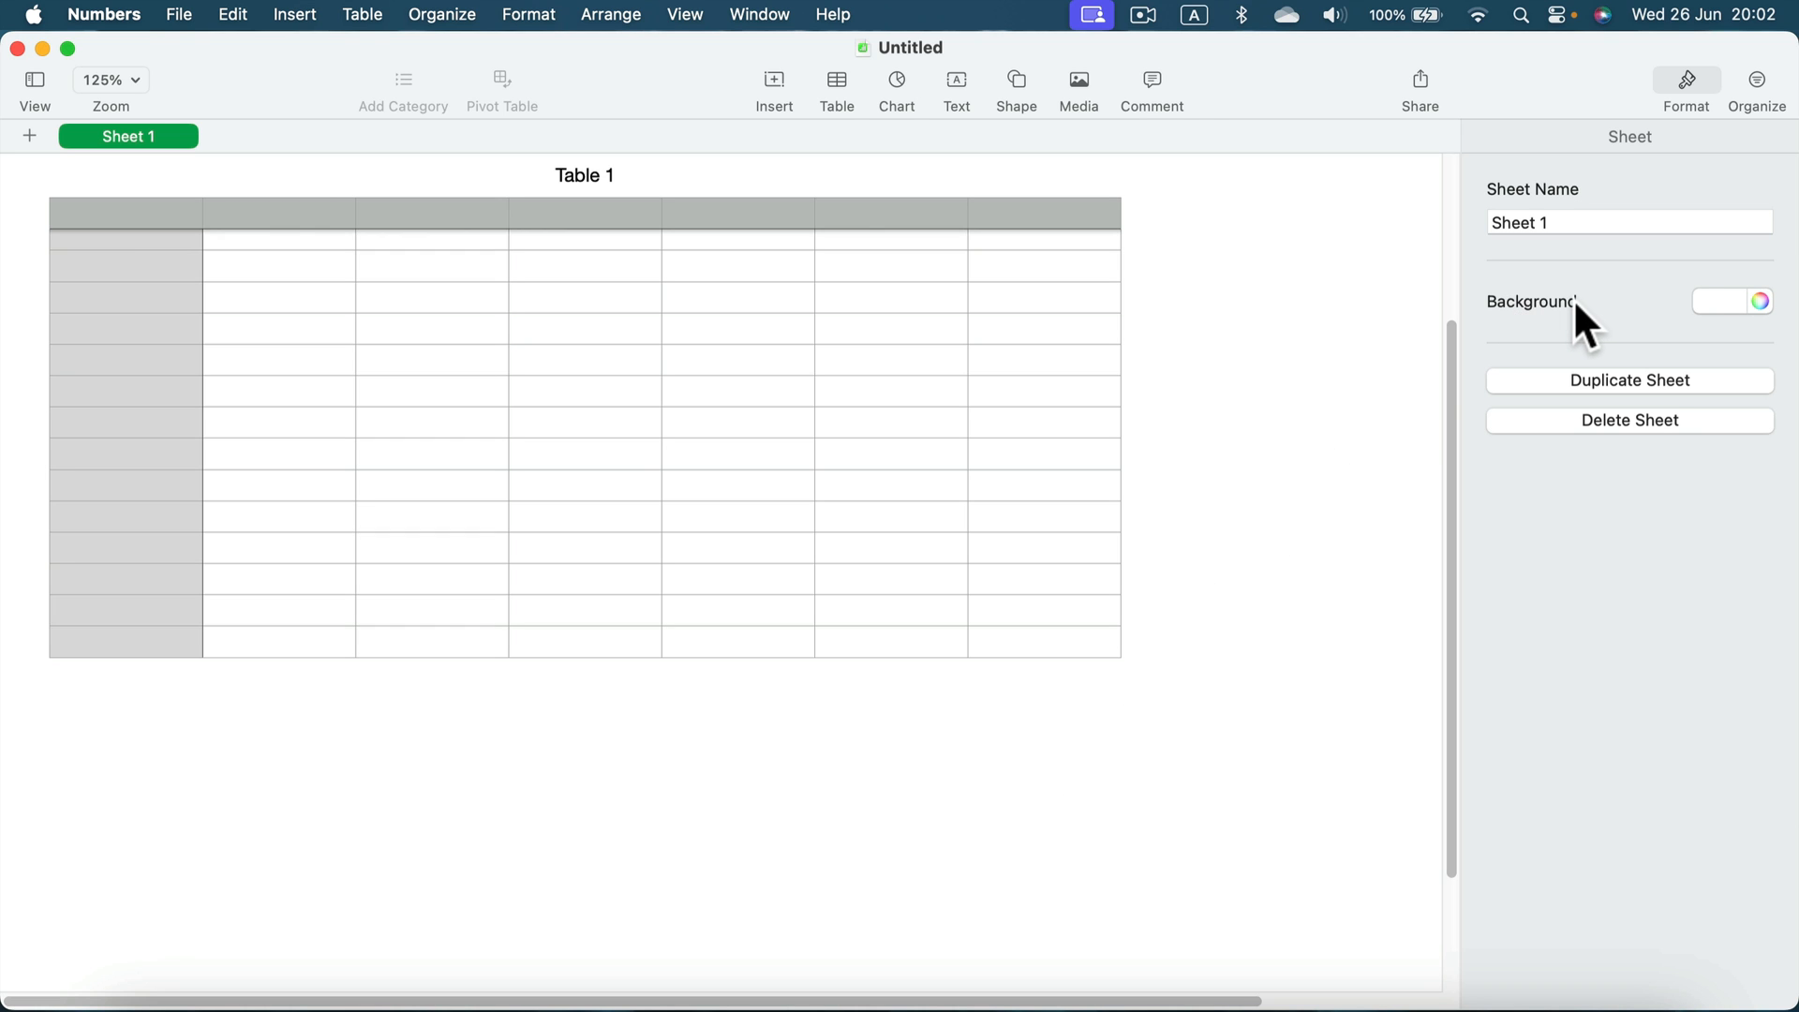
# - Hide the Format sidebar, leaving only the sheet with the blank Table 1 in view
pyautogui.click(1686, 81)
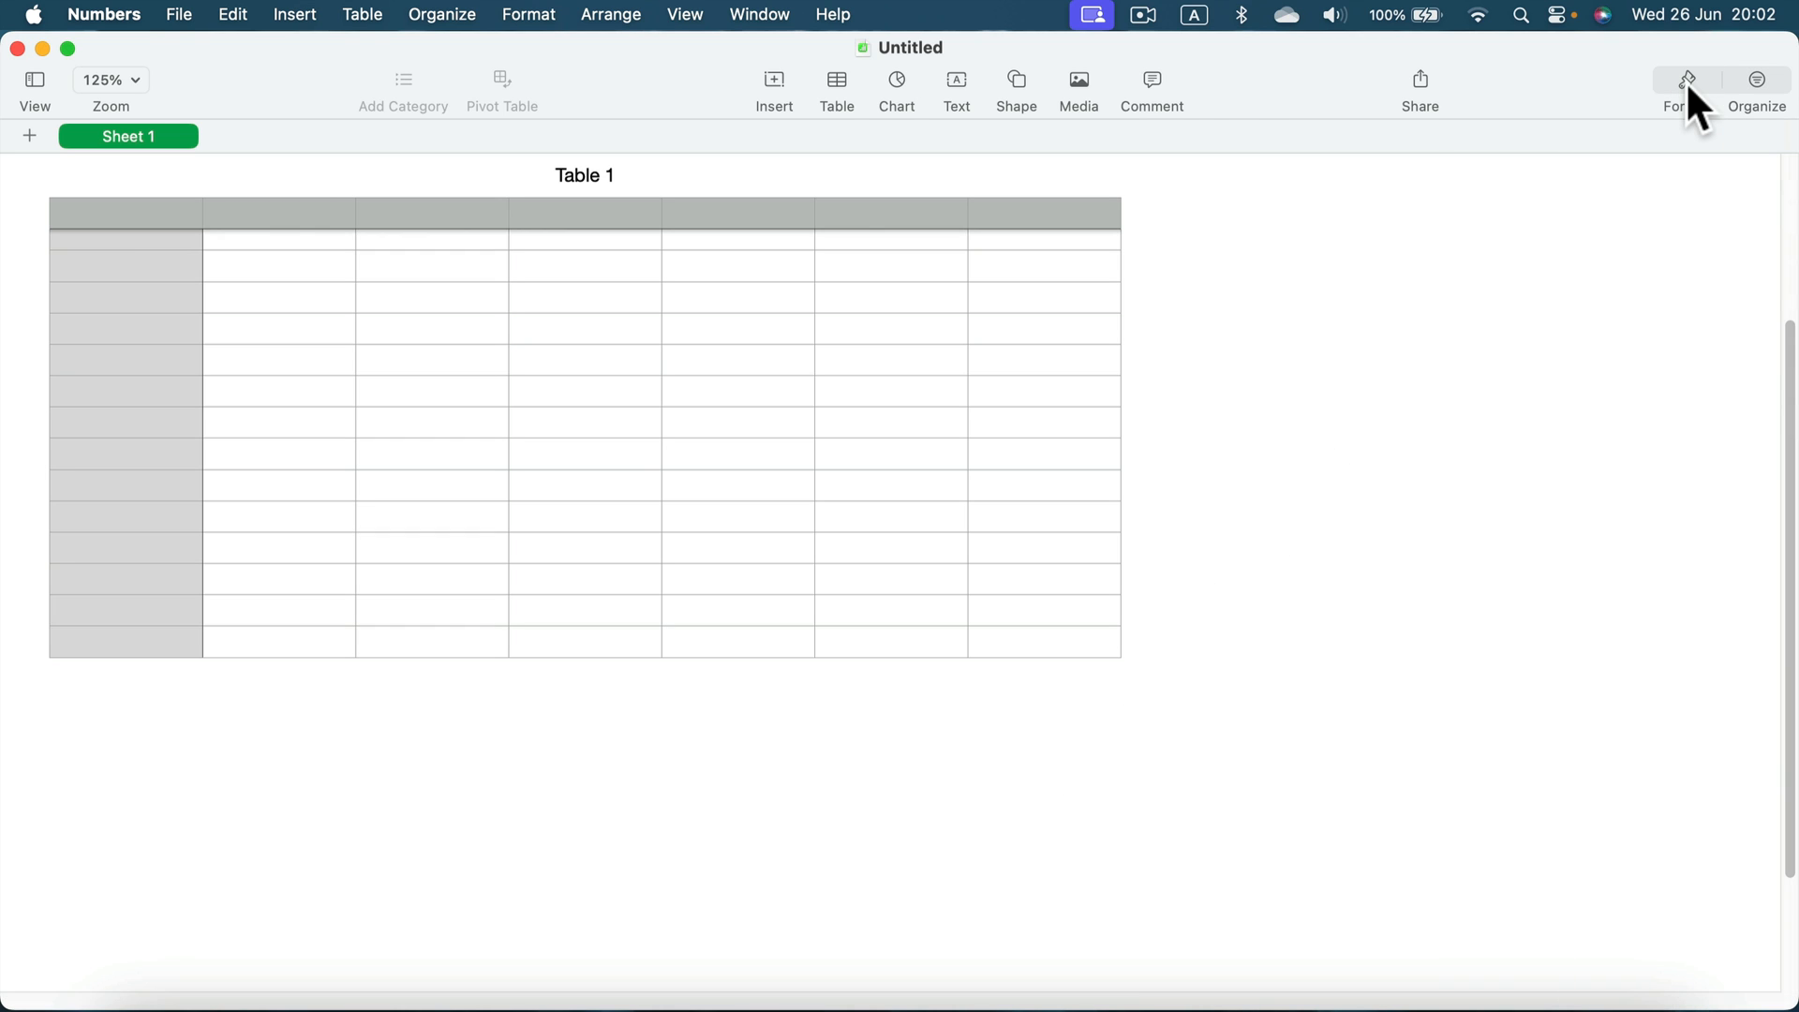
# - Try green, yellow, light cyan, light blue and teal sheet background swatches
pyautogui.click(1687, 80)
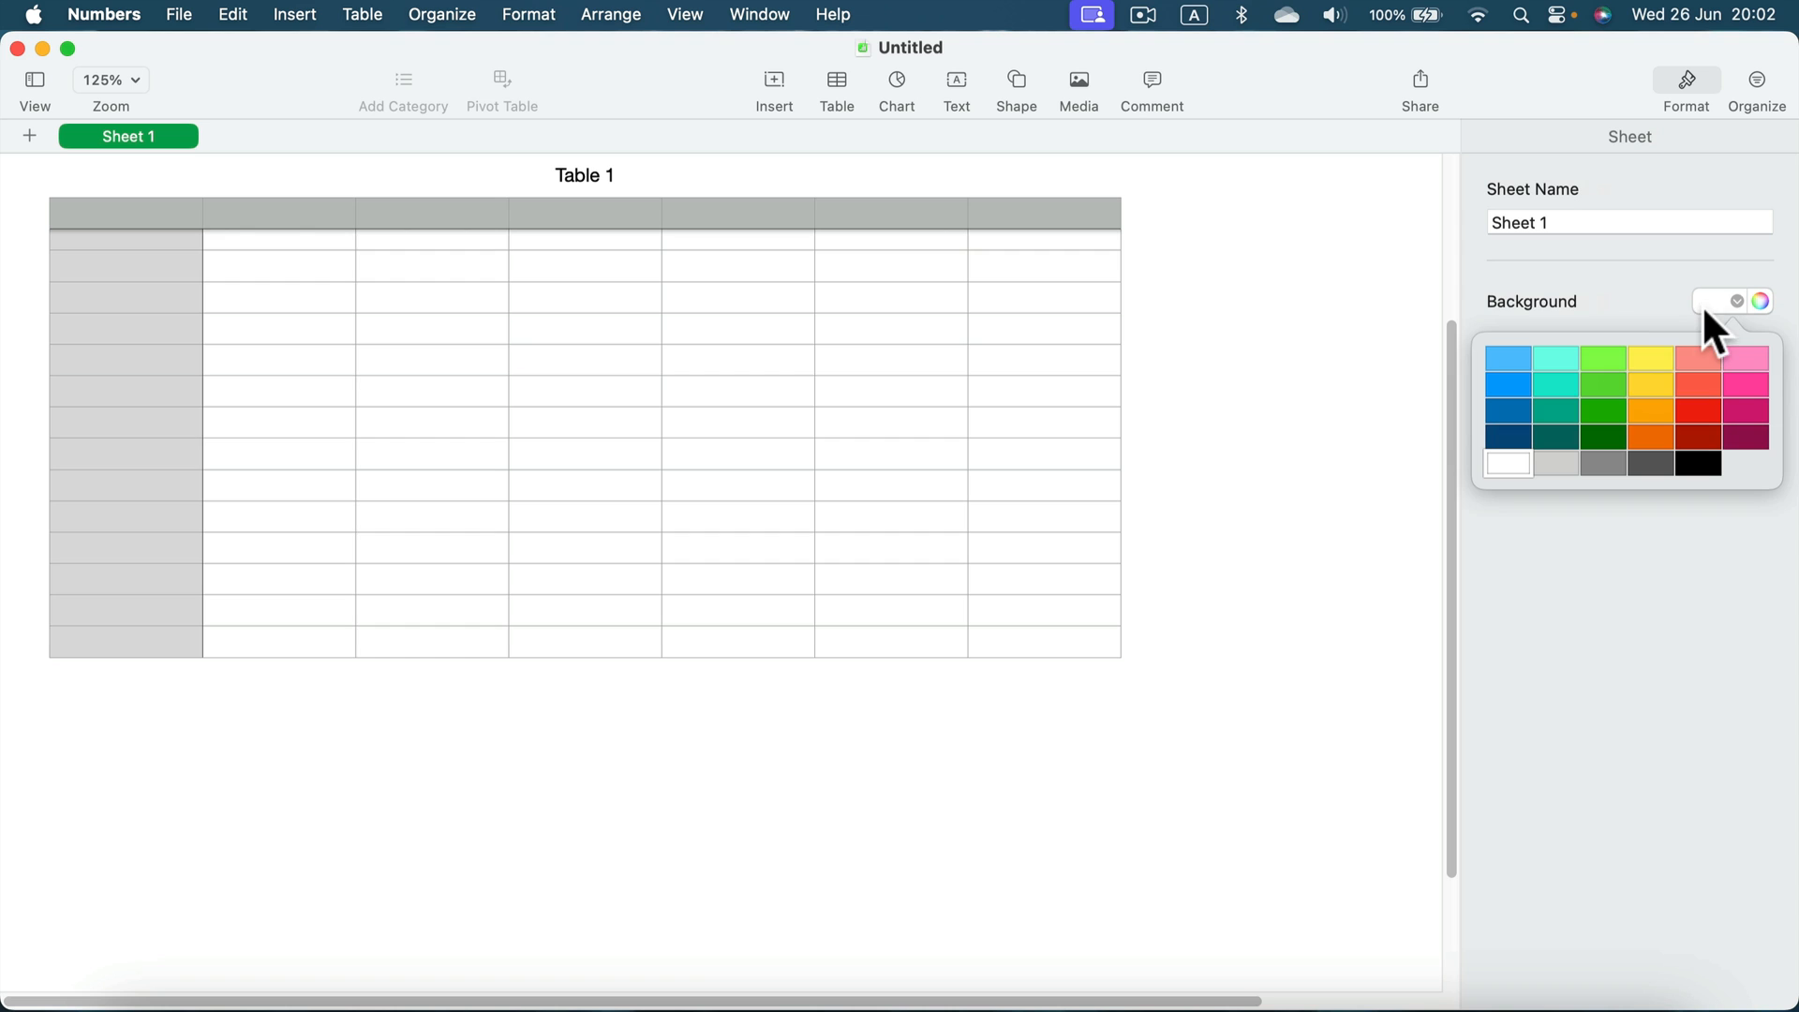
pyautogui.click(1601, 383)
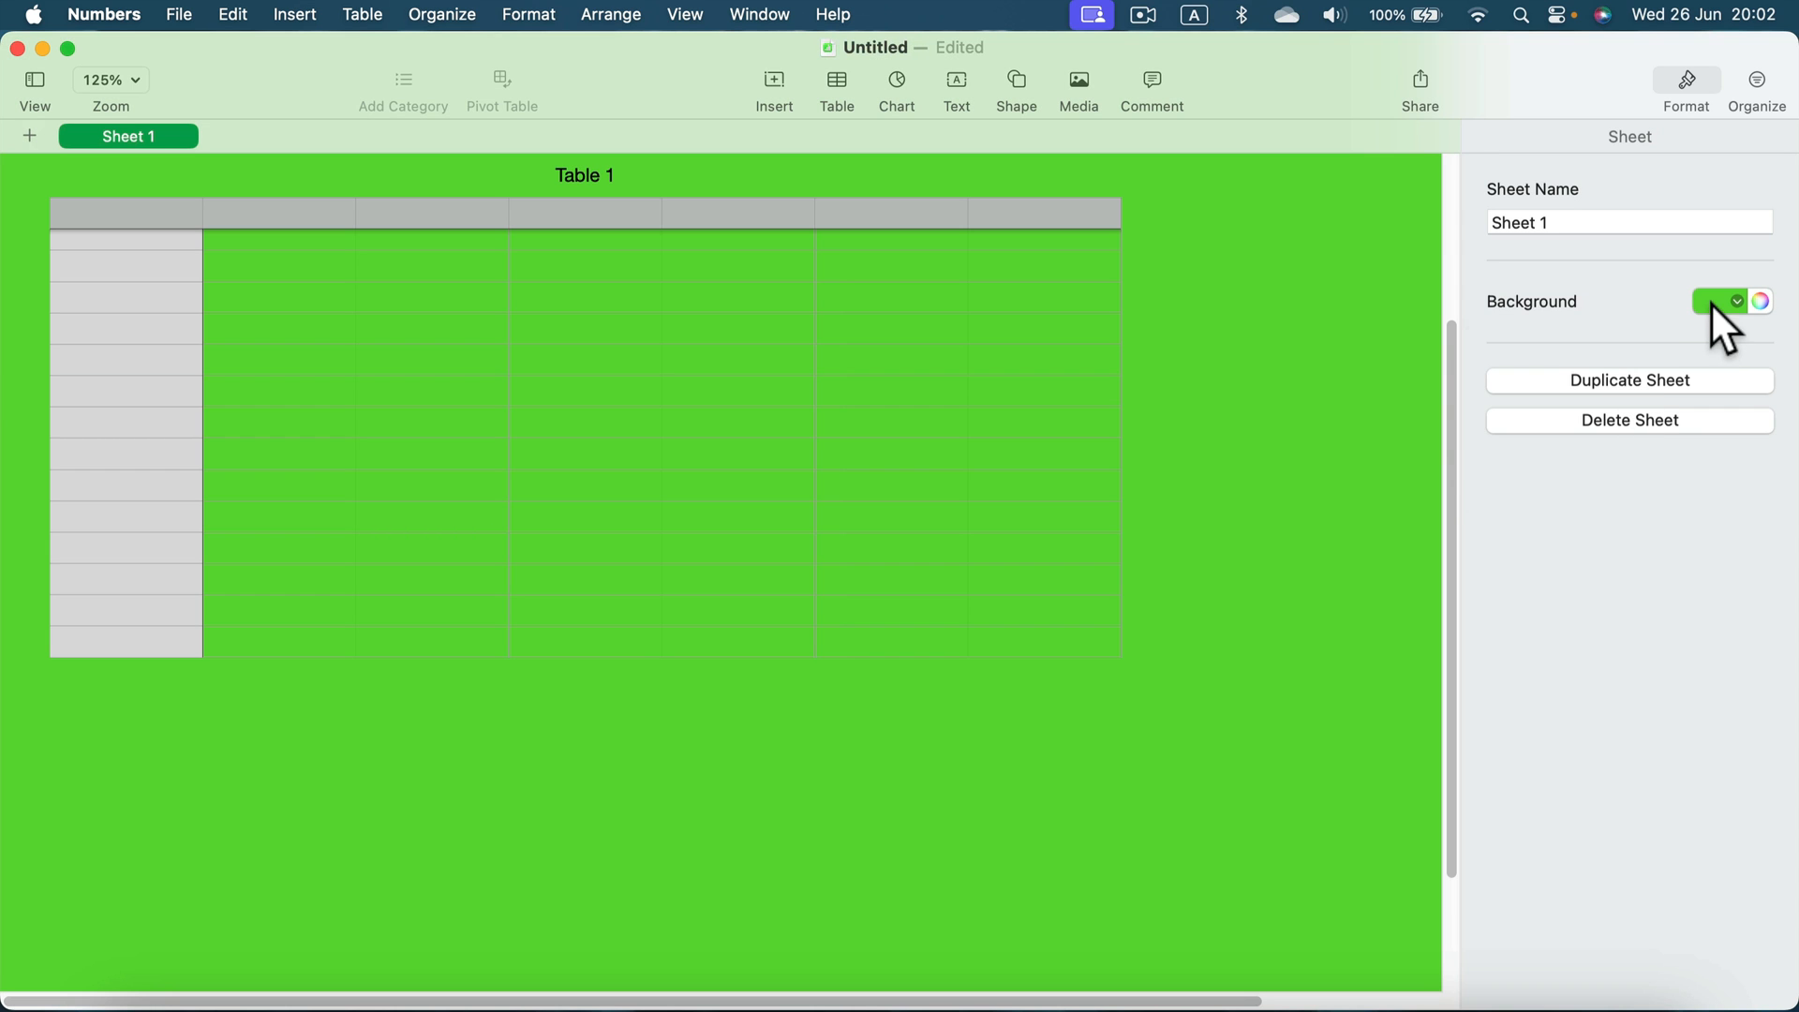
pyautogui.click(1718, 300)
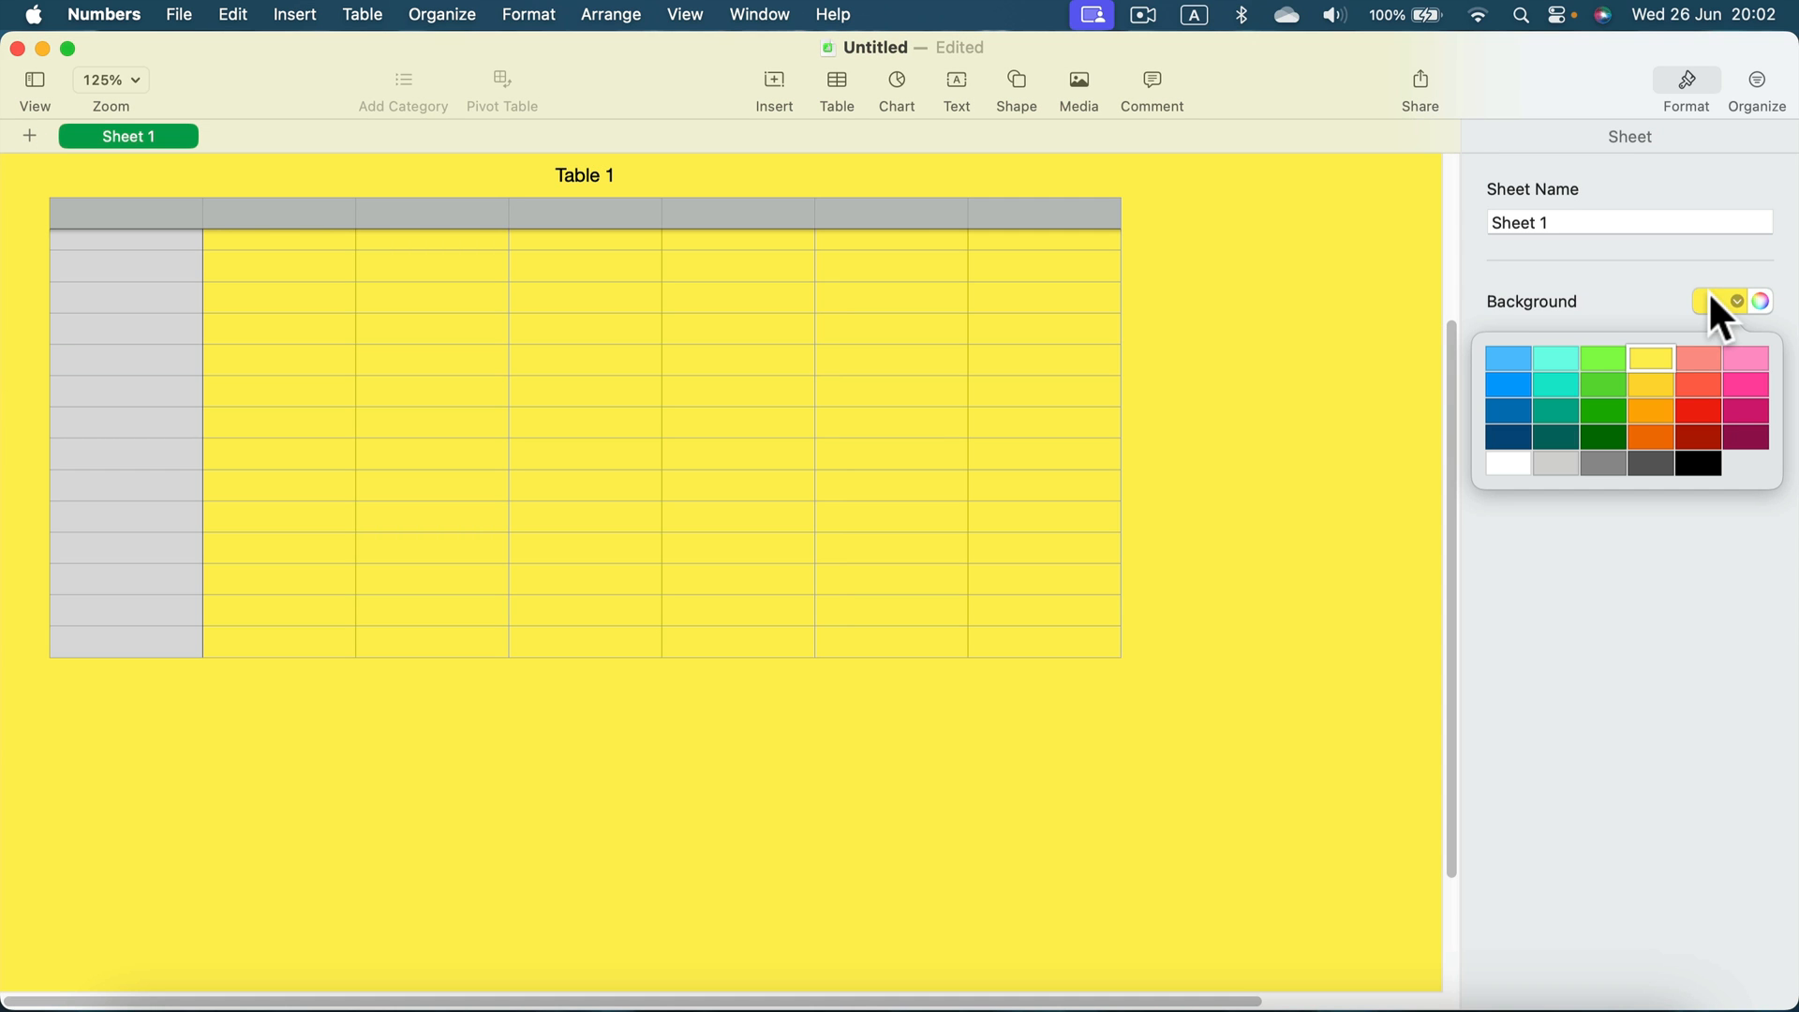
pyautogui.click(1555, 383)
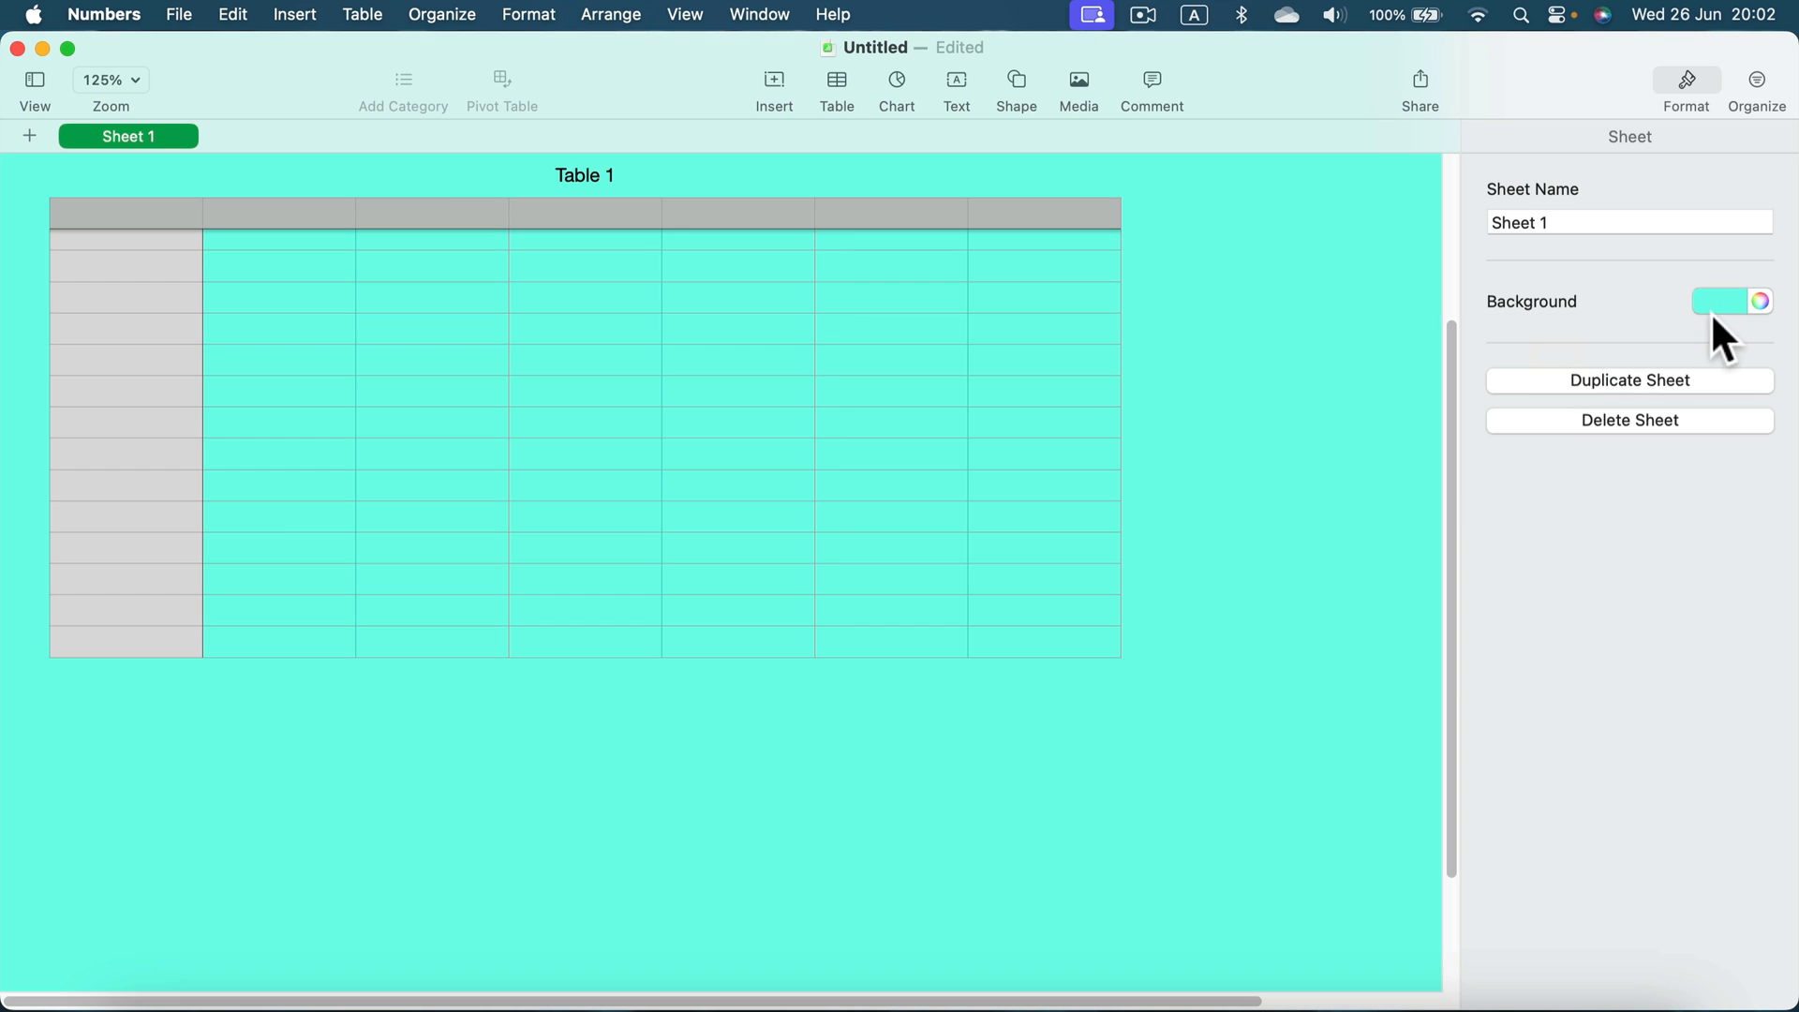
pyautogui.click(1723, 301)
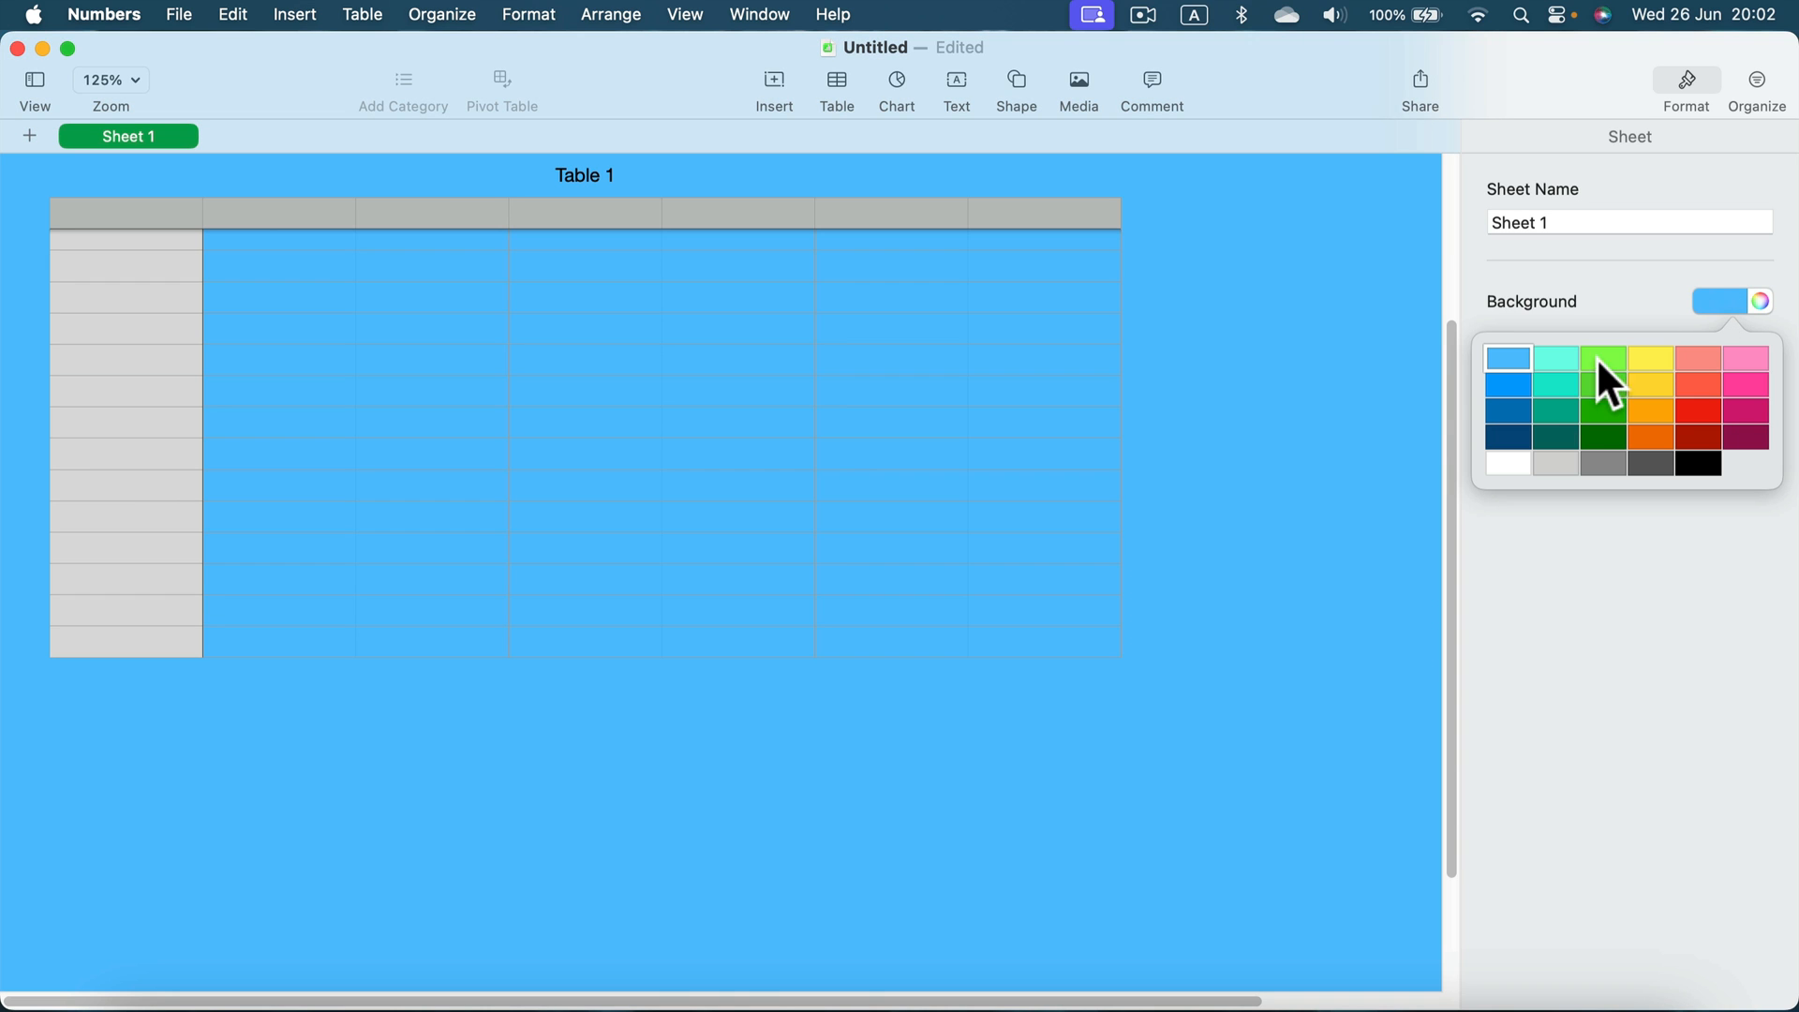
pyautogui.click(1556, 384)
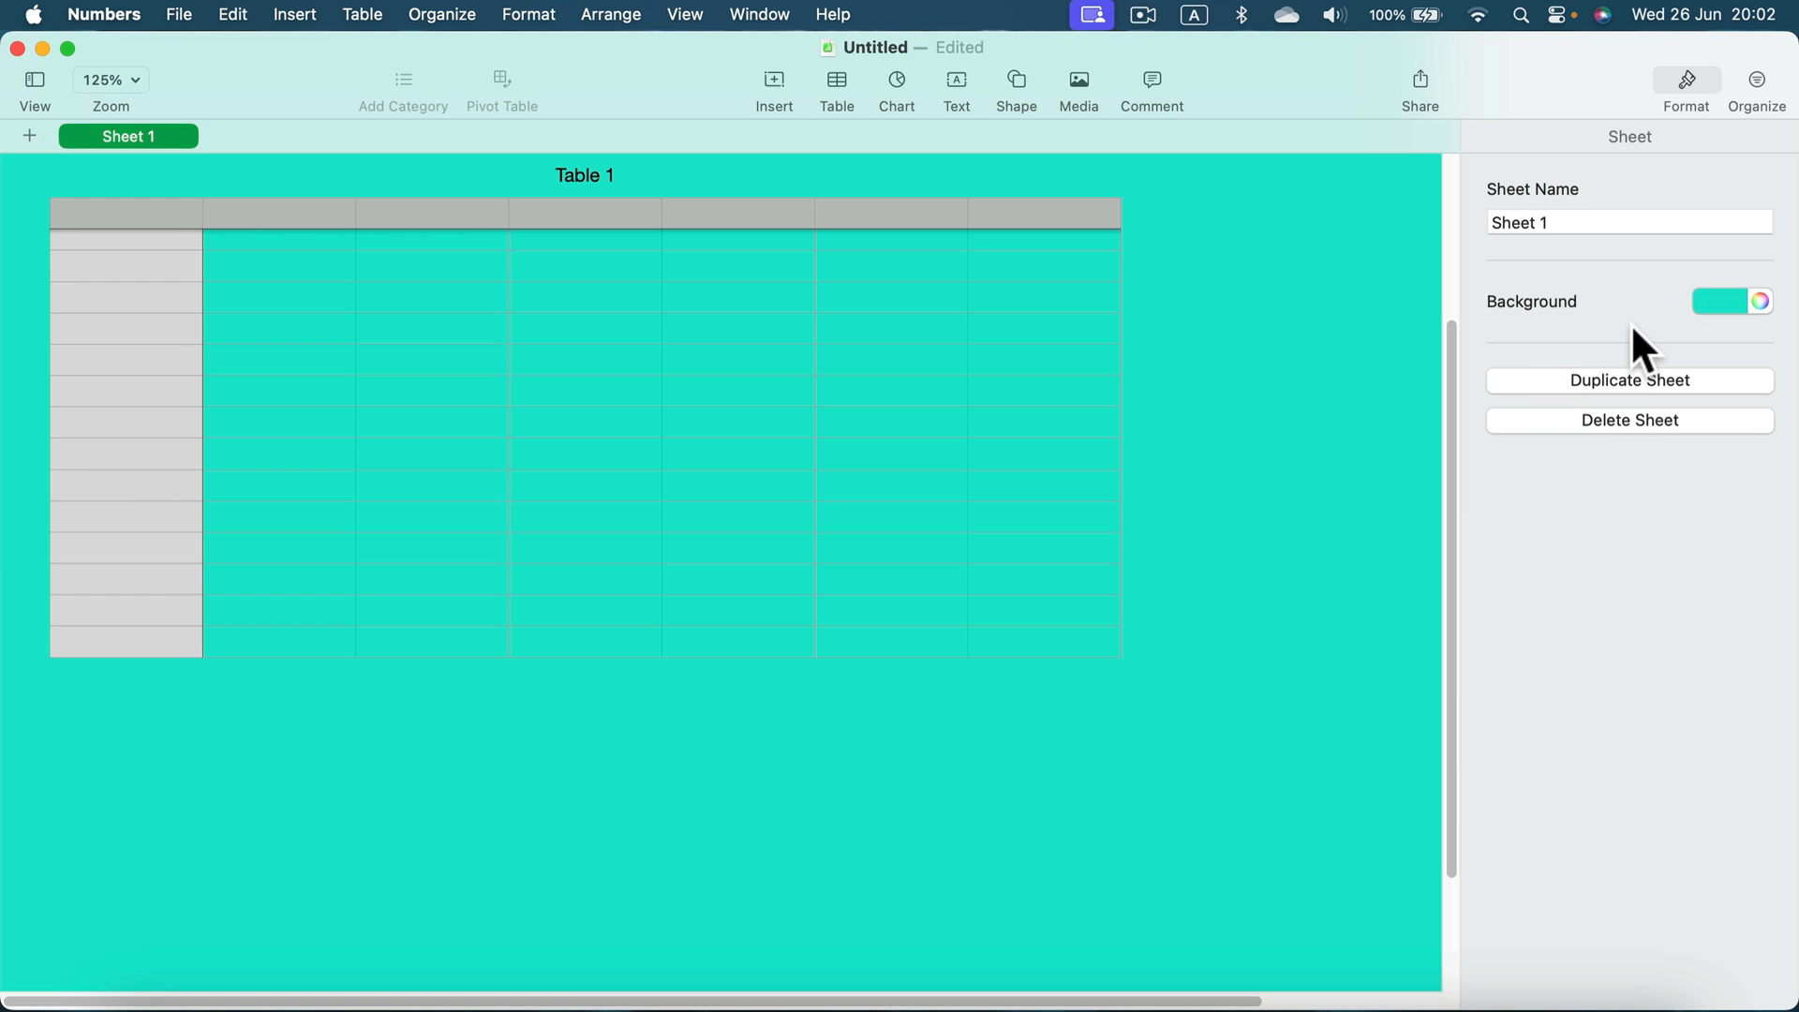
# - Choose a pale greyish teal from the colour wheel as the final sheet background
pyautogui.click(1759, 301)
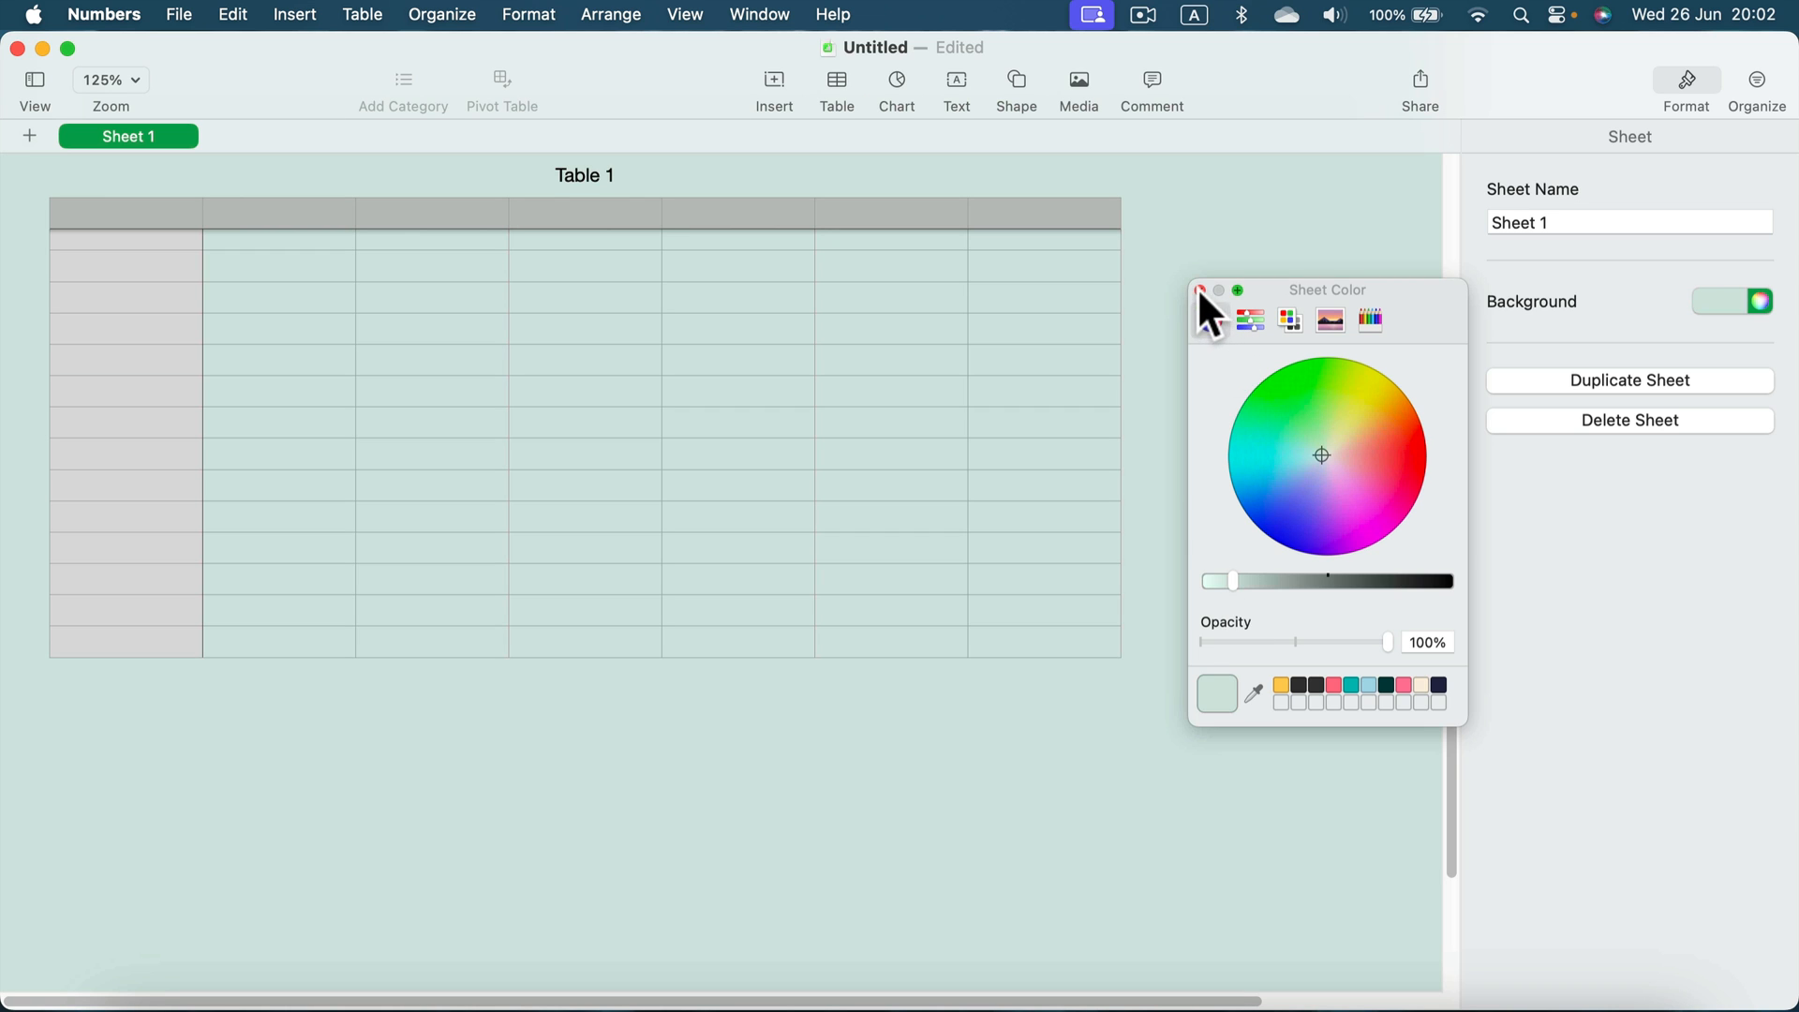
pyautogui.click(1201, 290)
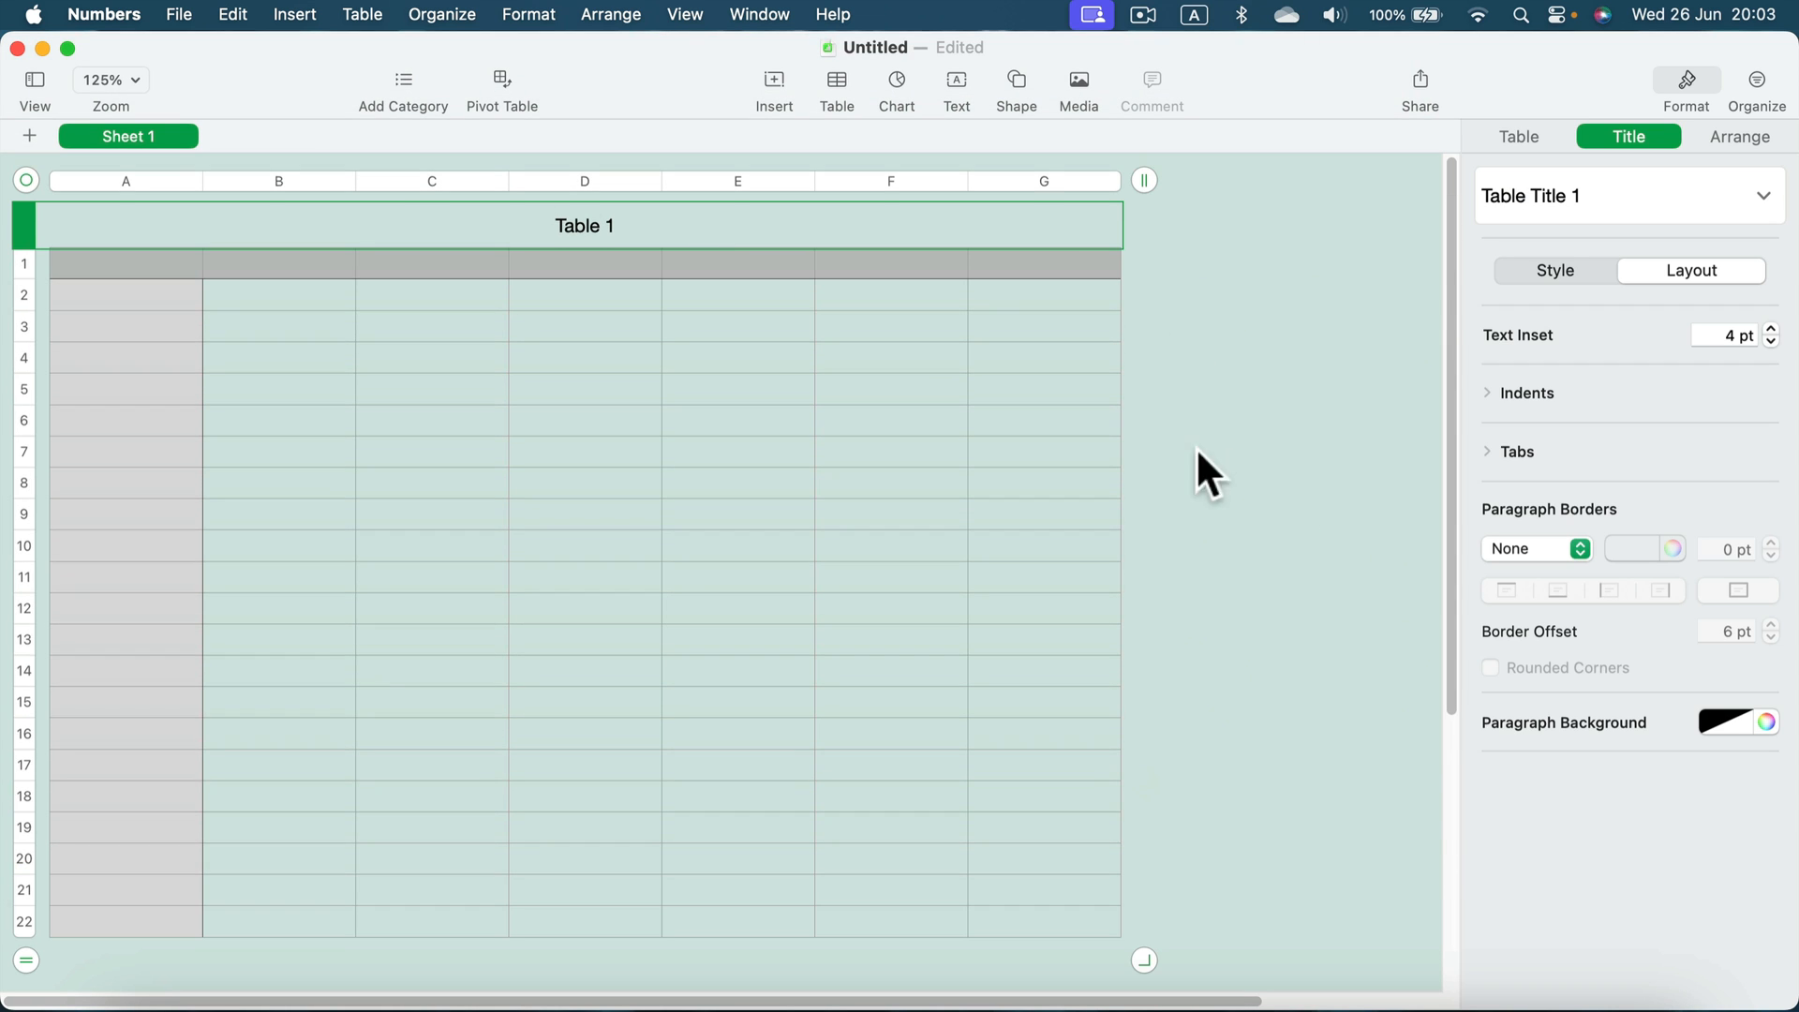
# - Apply the blue-header alternating-row style to Table 1 and begin selecting B2:G9
pyautogui.click(1518, 137)
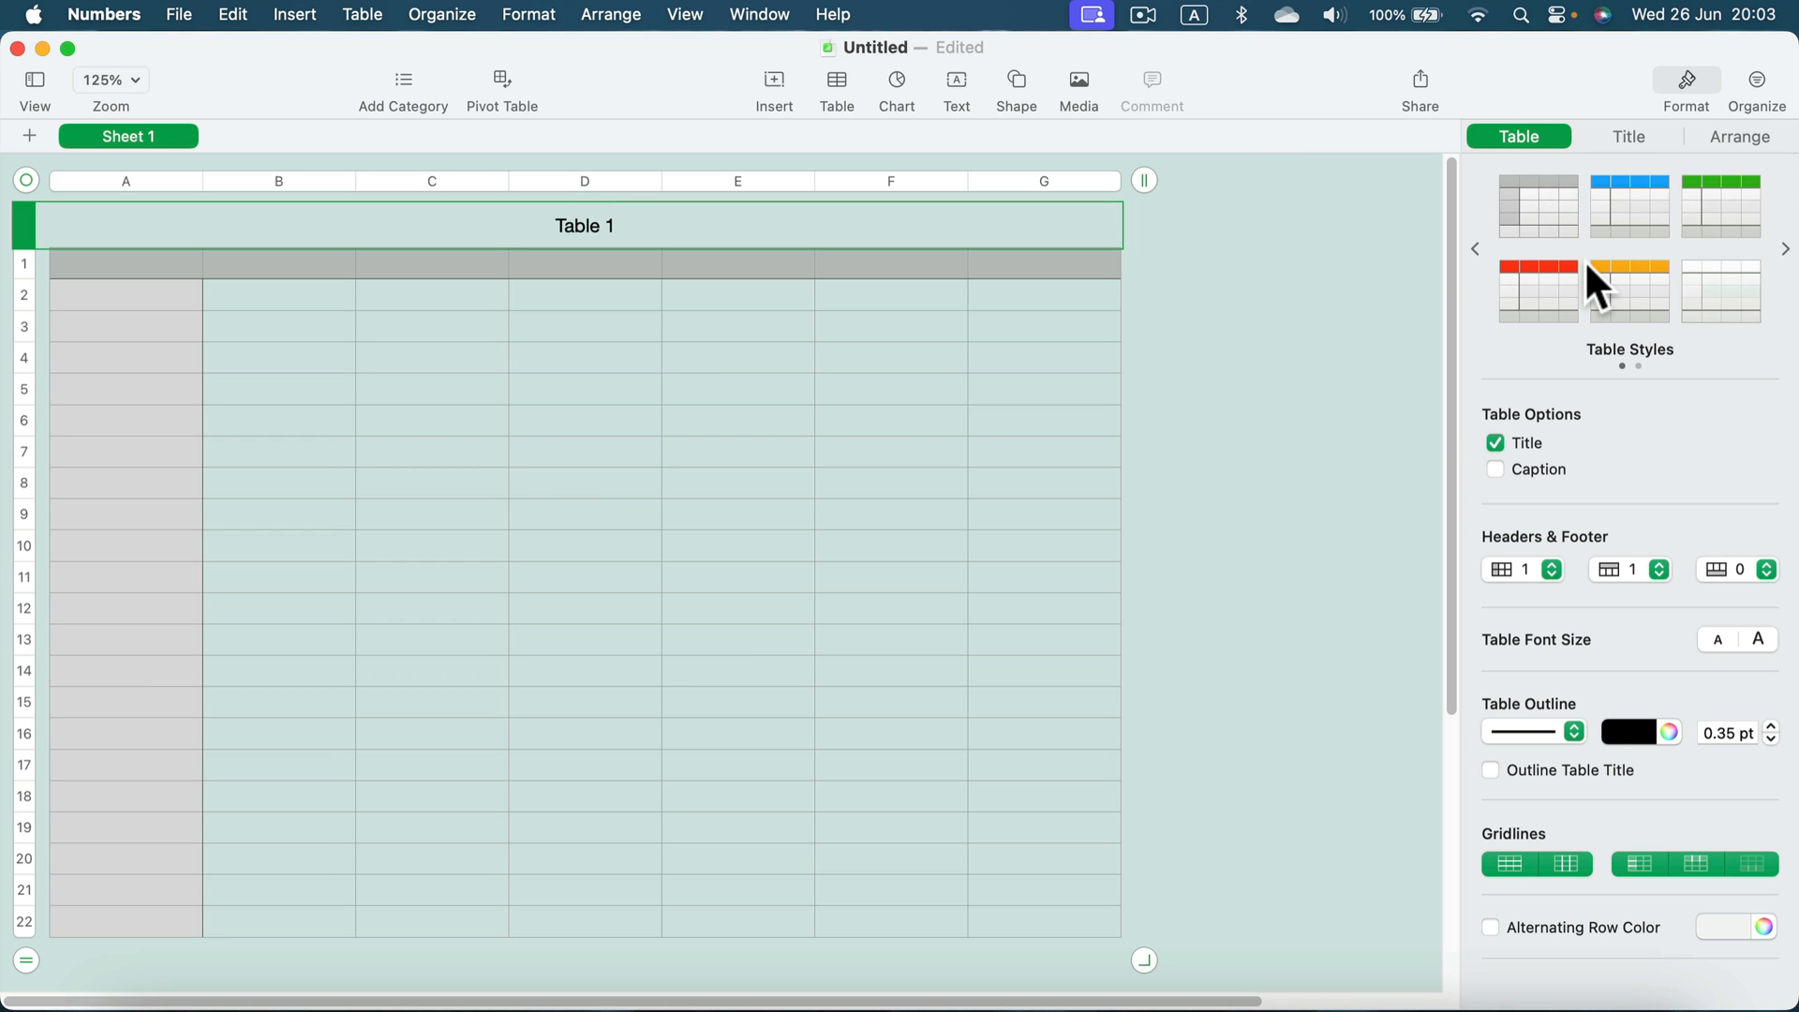
pyautogui.click(1491, 927)
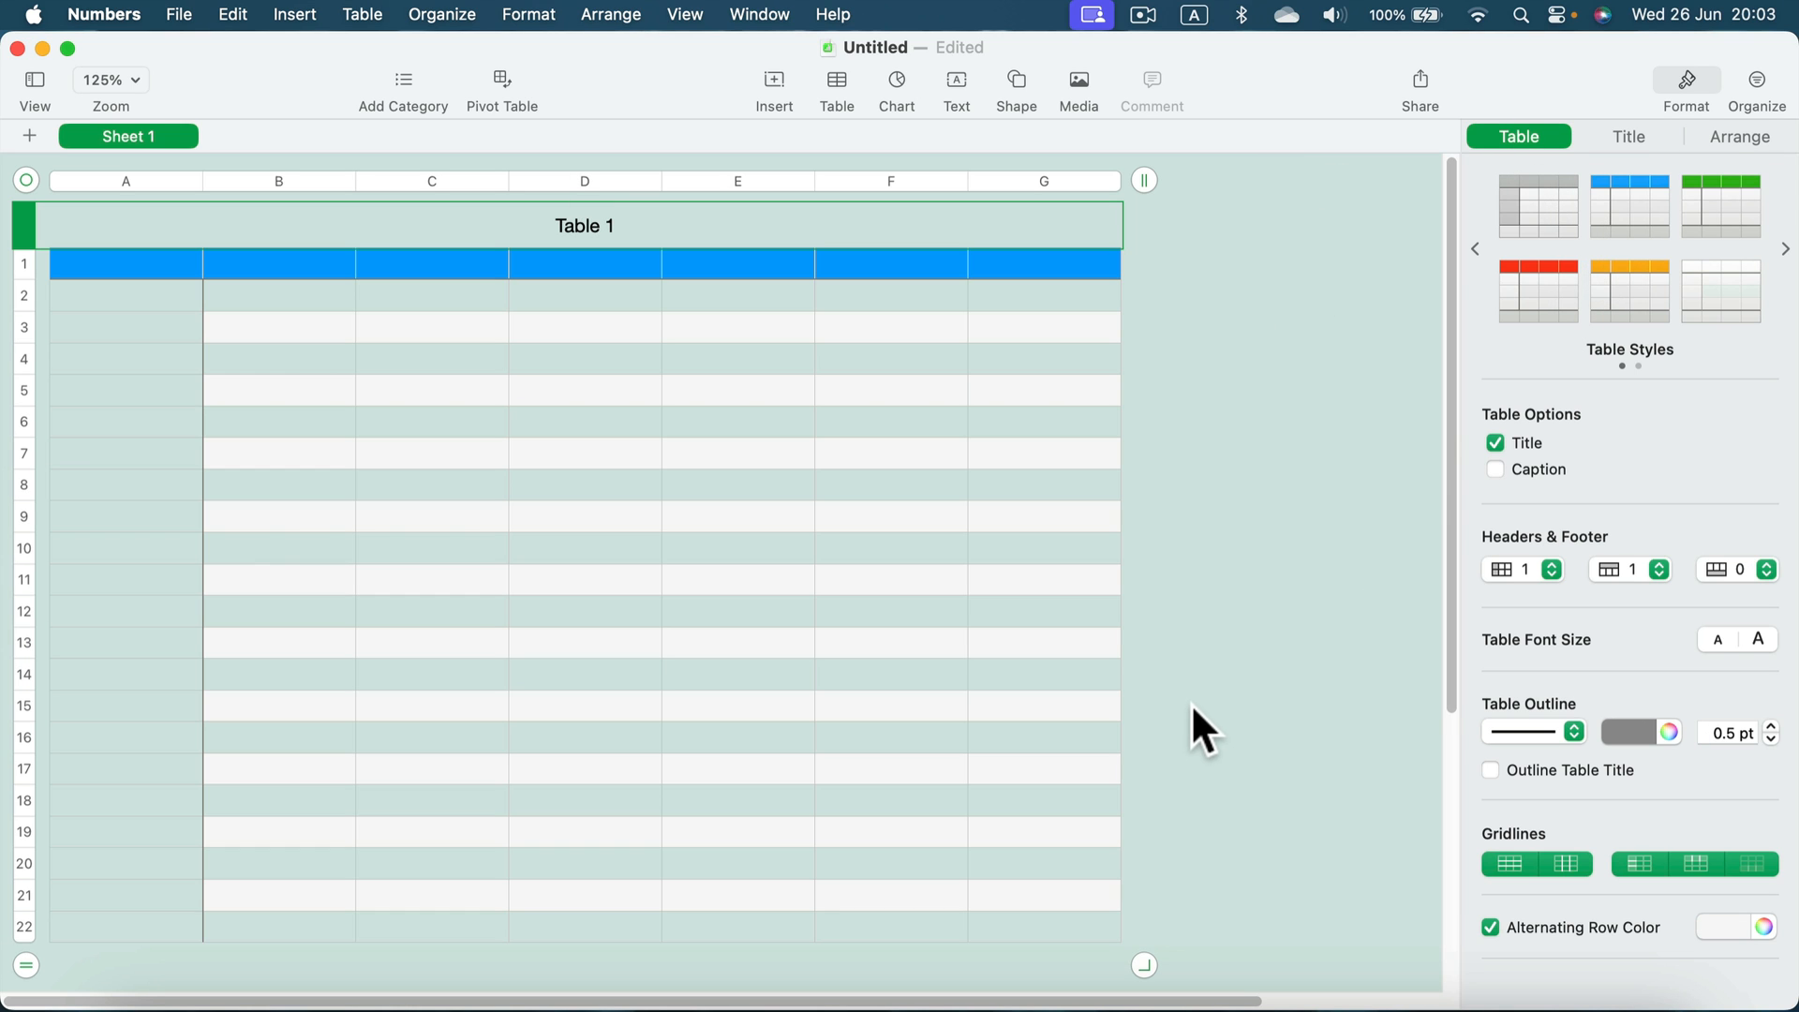
pyautogui.click(431, 327)
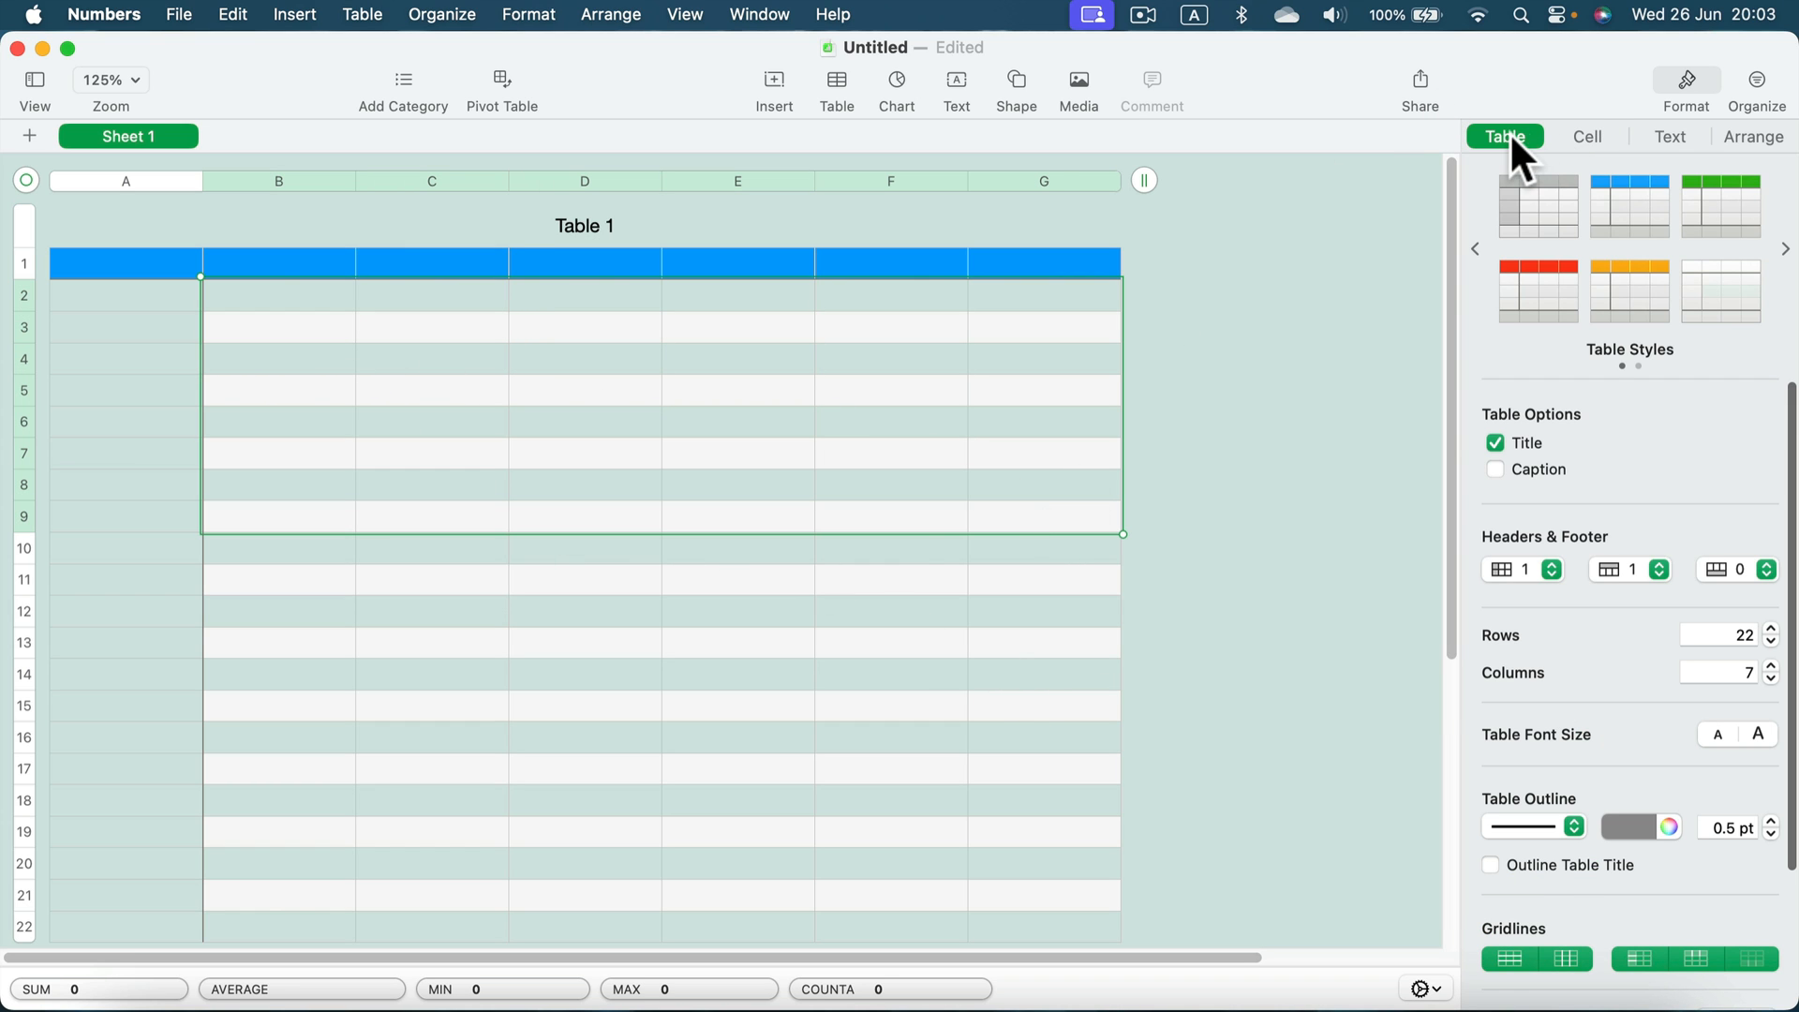
# - Fill the selected cells B2 through G9 with bright cyan
pyautogui.click(1587, 137)
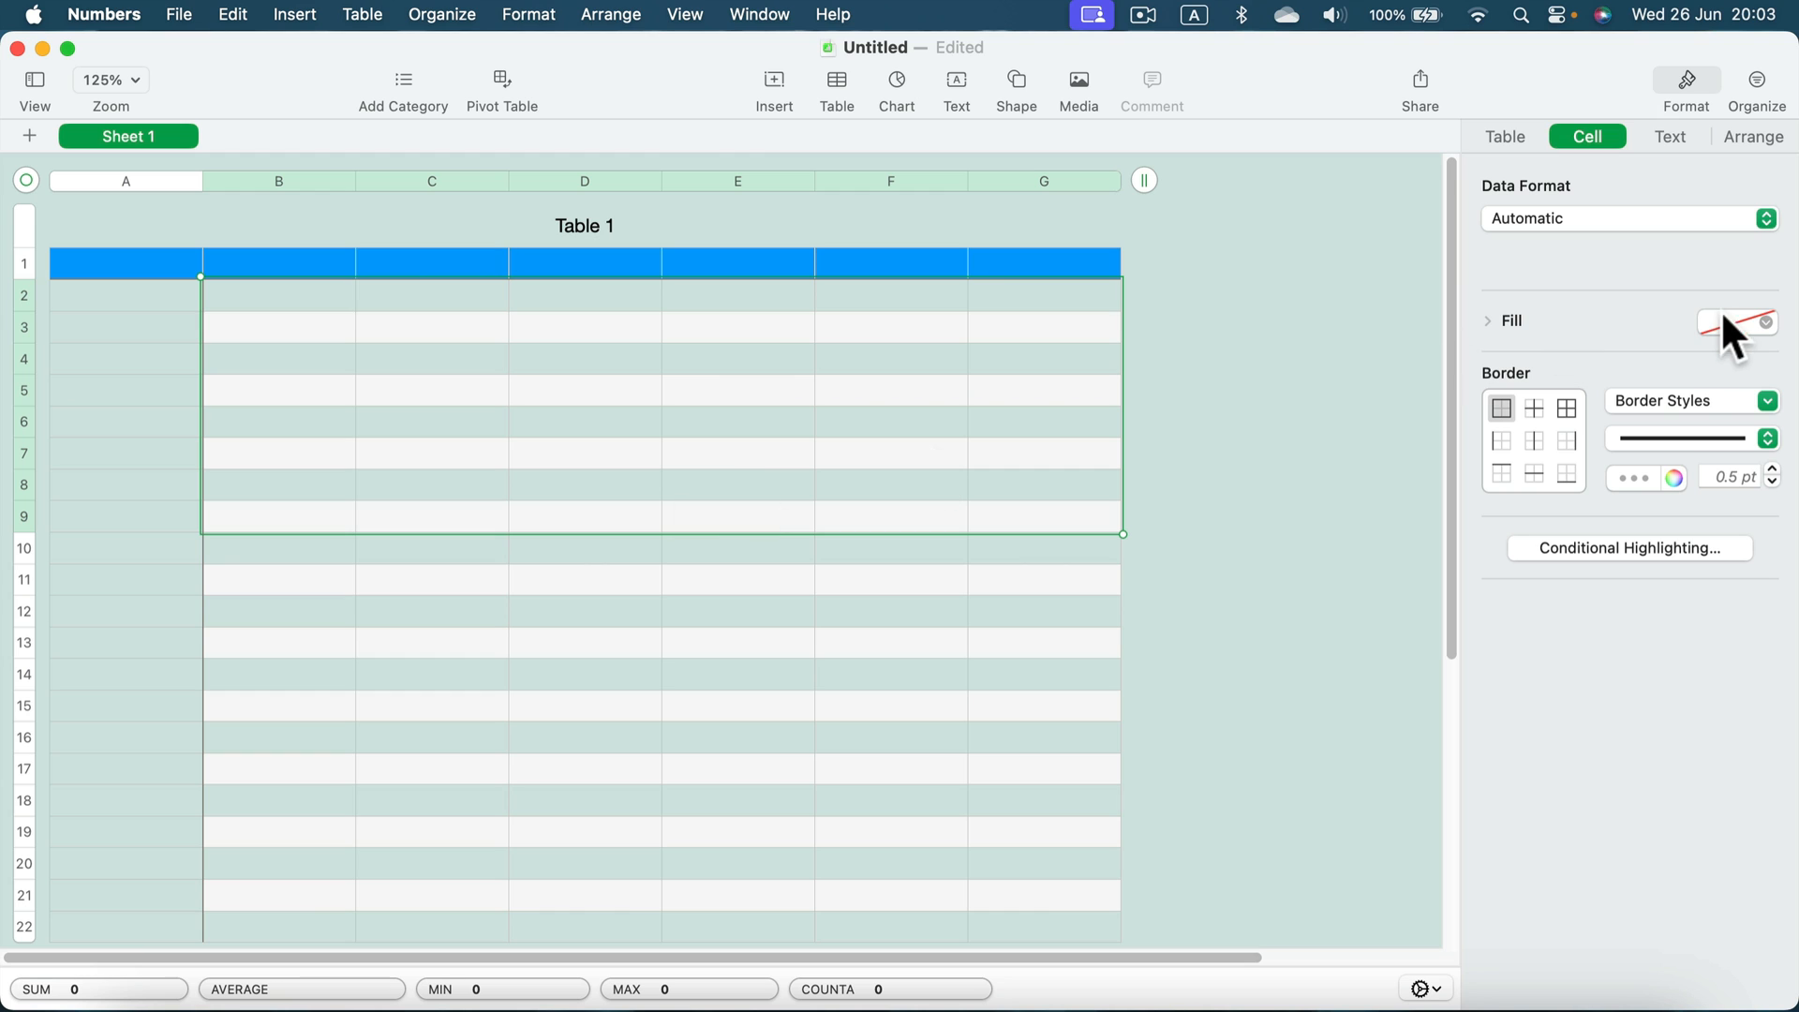
pyautogui.click(1736, 322)
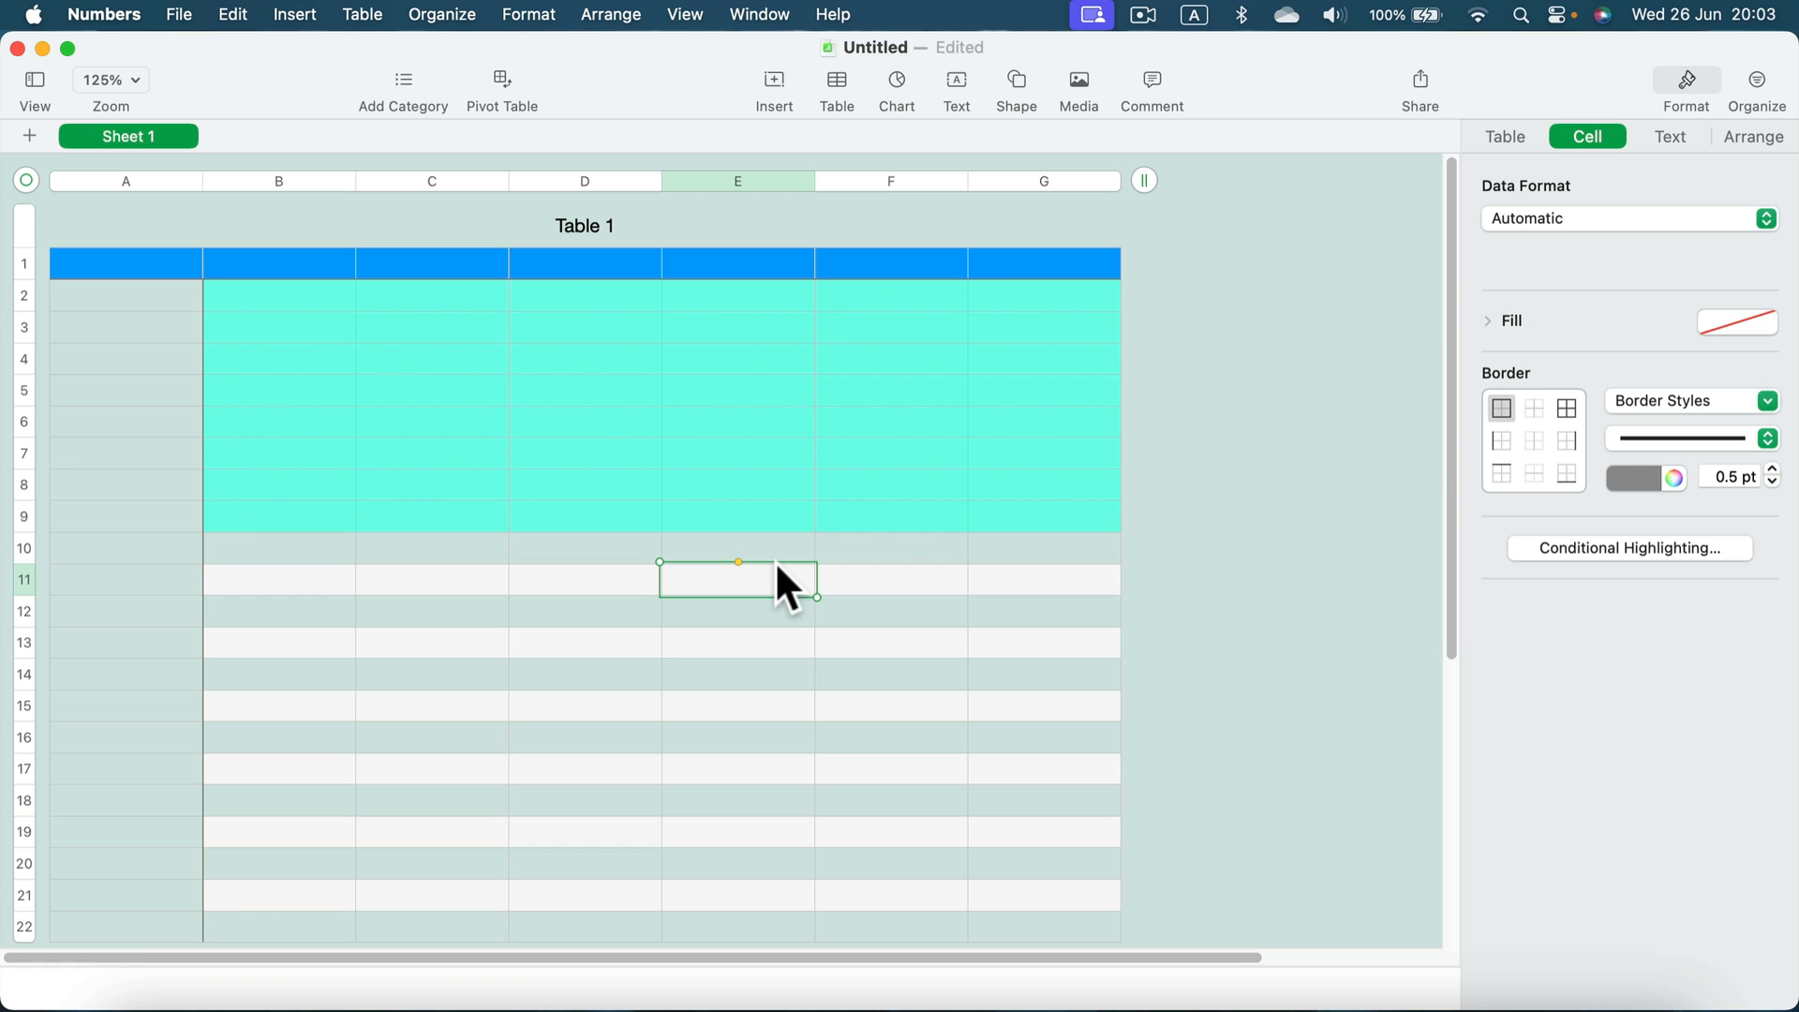
pyautogui.moveTo(1374, 265)
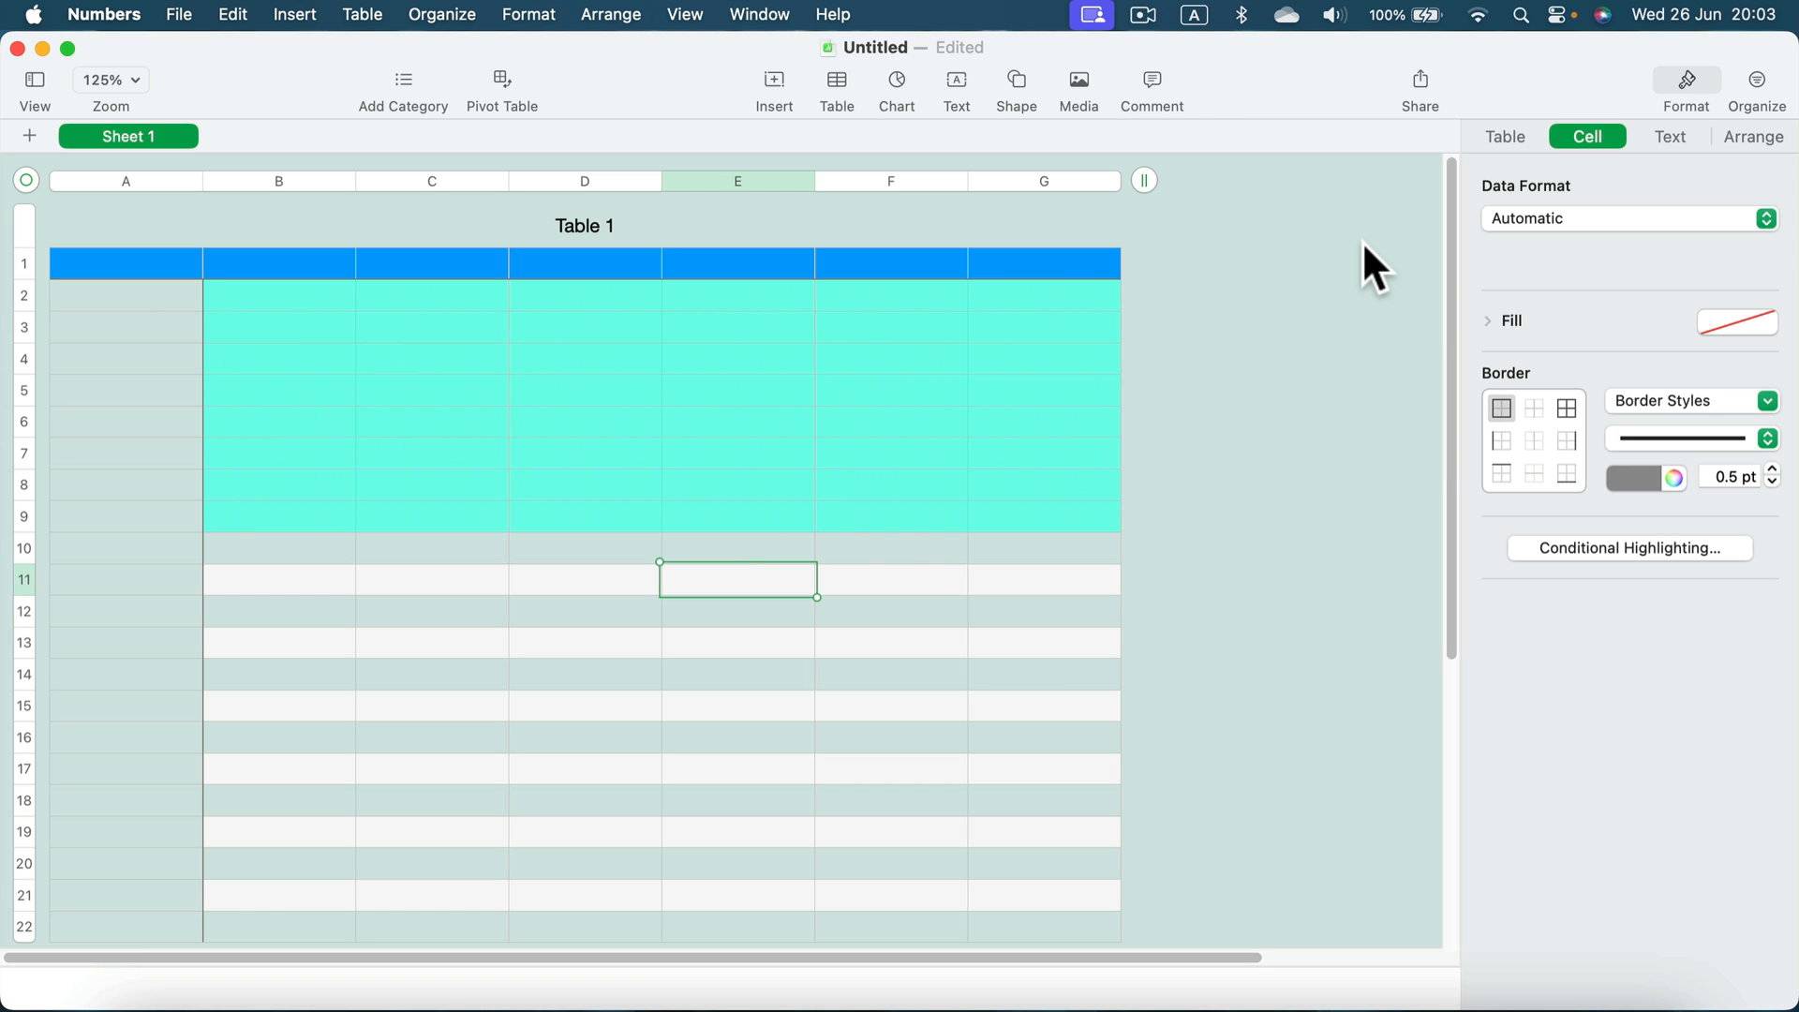
pyautogui.moveTo(445, 390)
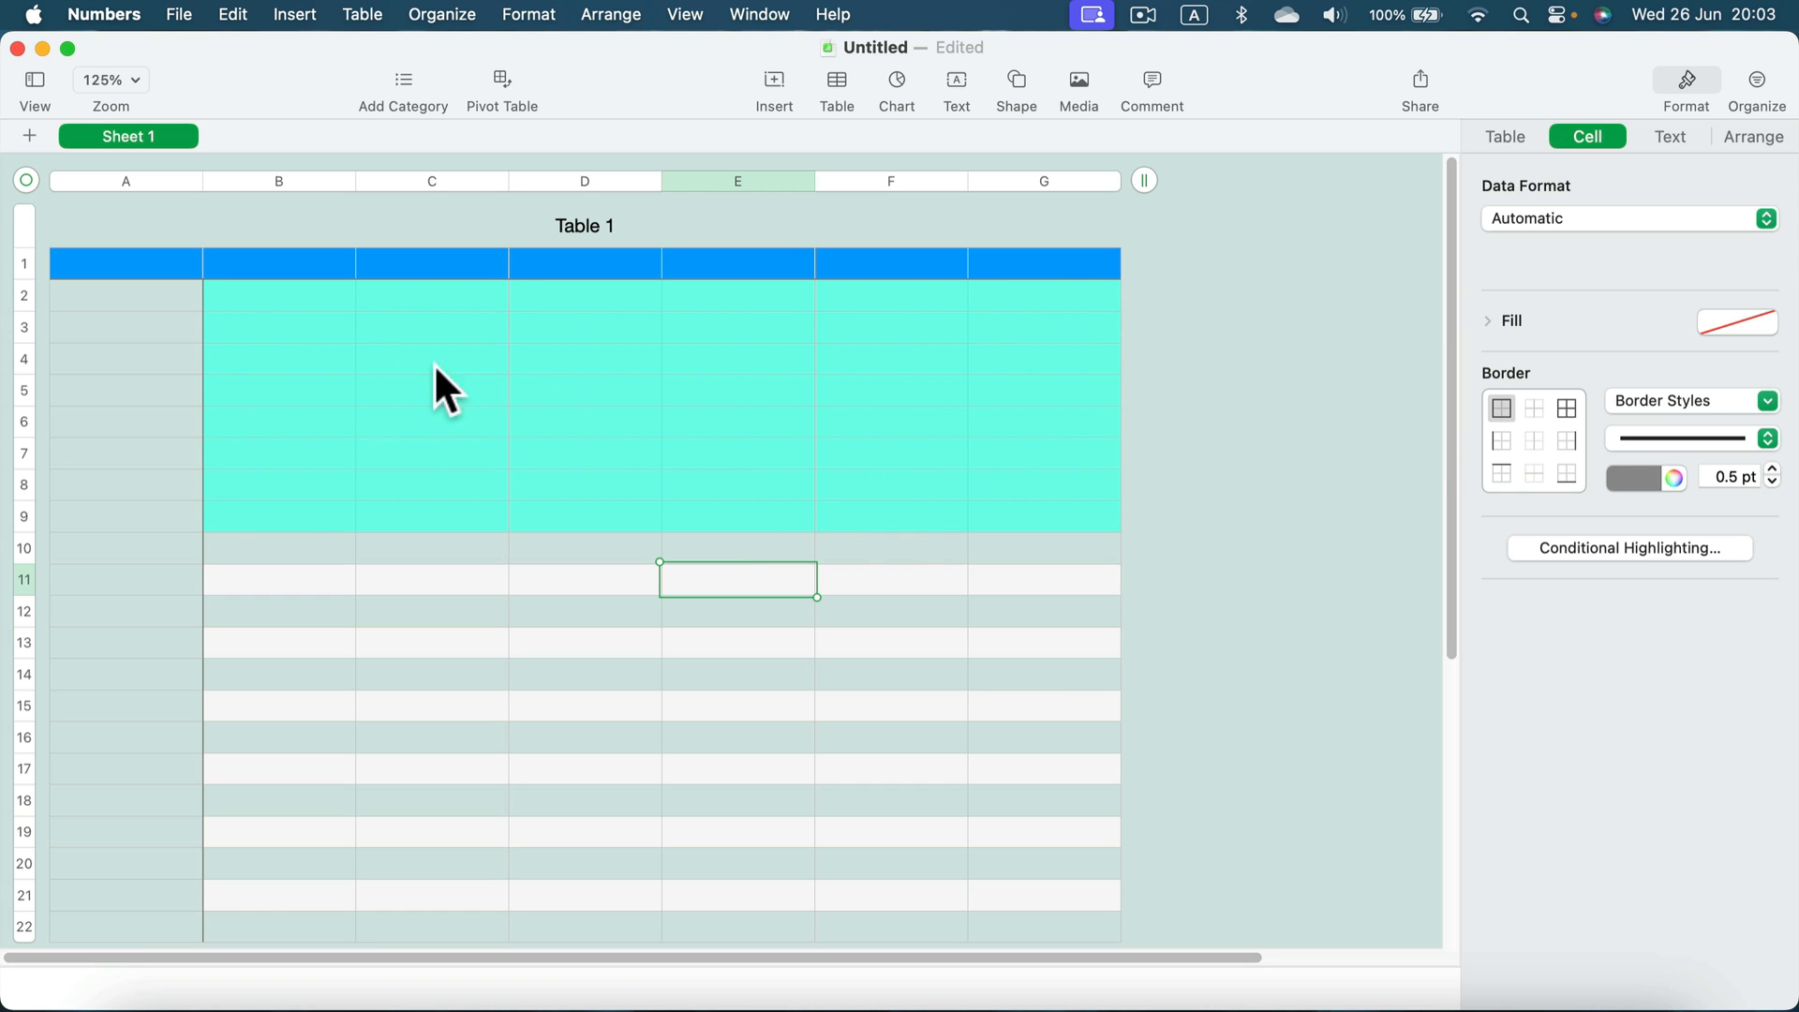
pyautogui.moveTo(587, 410)
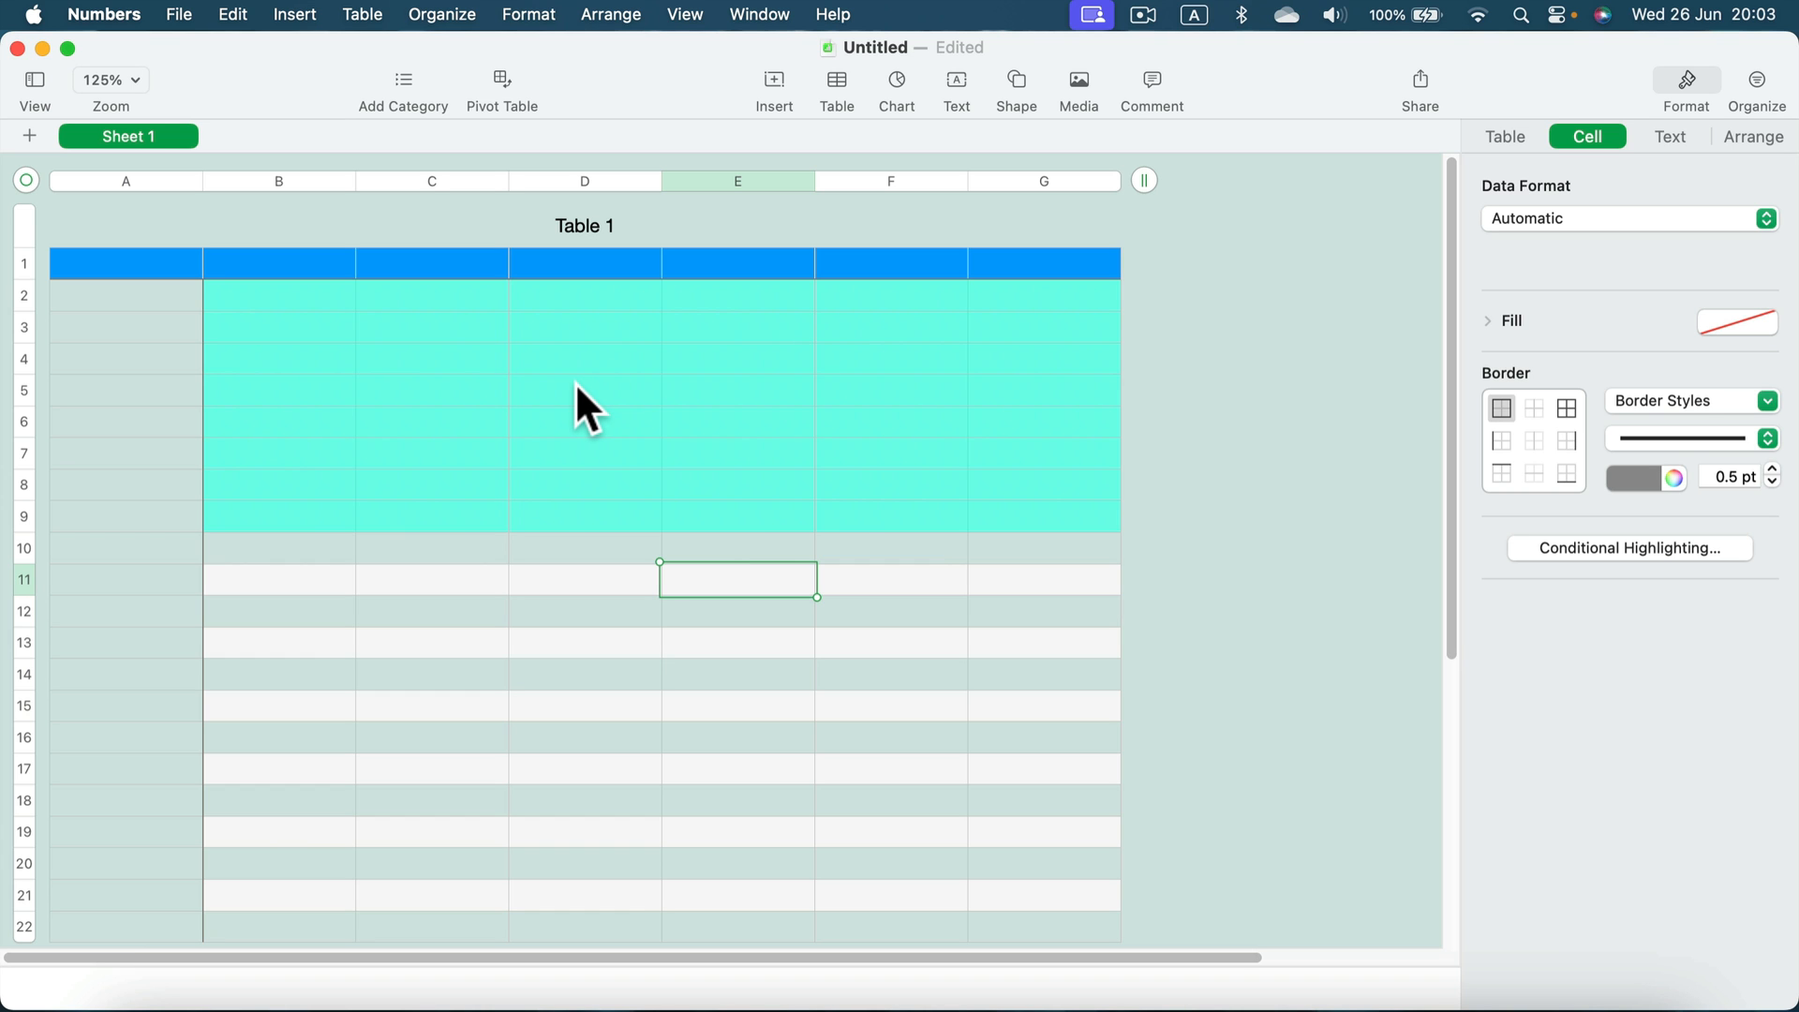